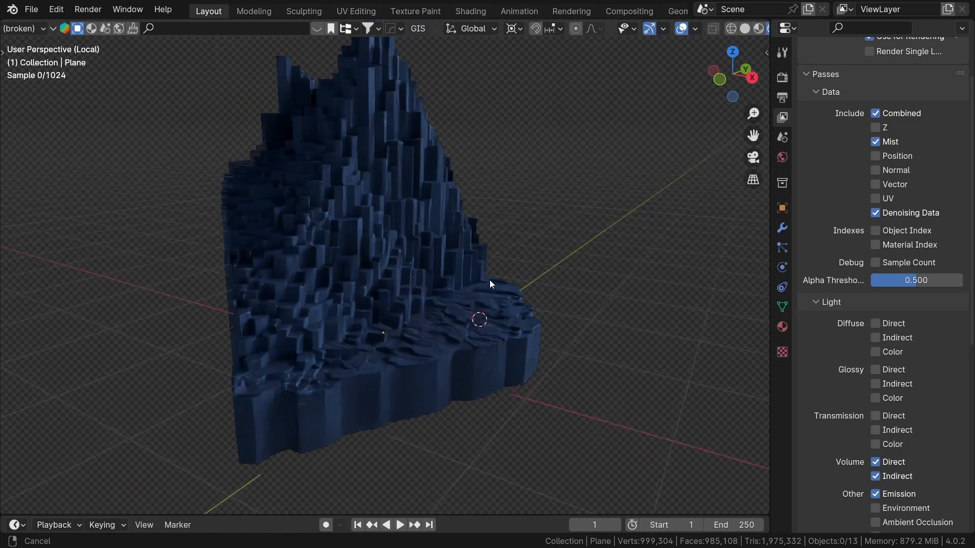
# Step: Orbit around the stacked hexagonal basalt cliff to view it from another angle
pyautogui.moveTo(492, 283); pyautogui.dragTo(538, 348)
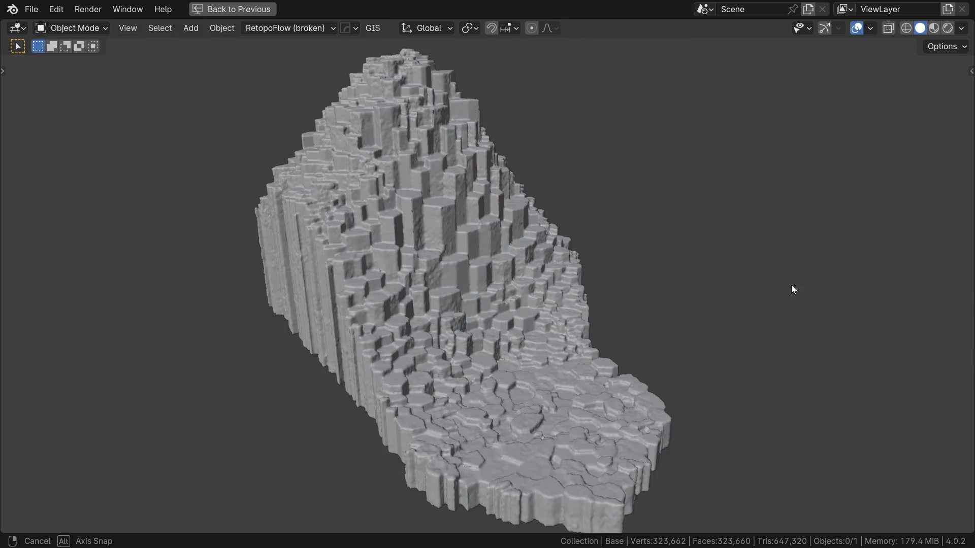
# Step: Start a new General file, clear the default objects, add a plane and duplicate it as Plane.001
pyautogui.click(231, 9)
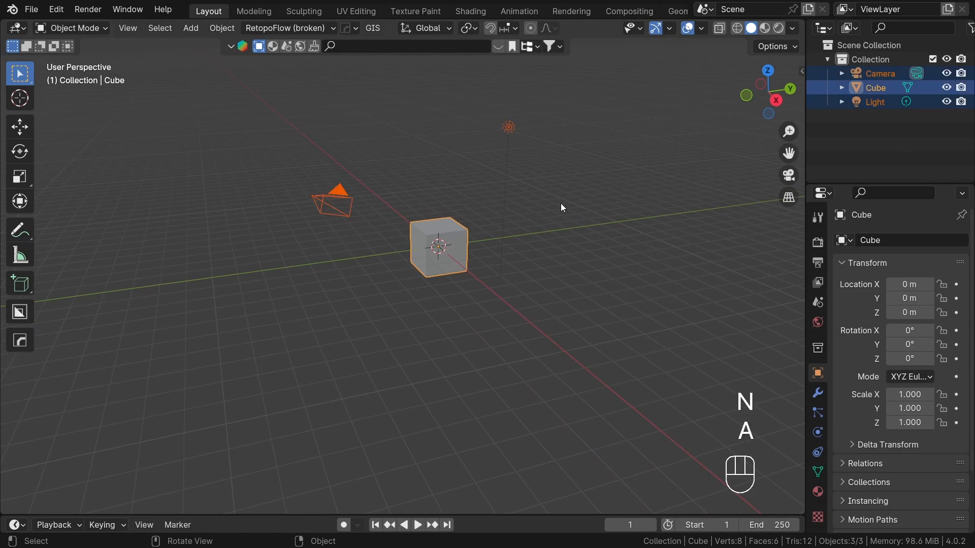
pyautogui.press('shift+a')
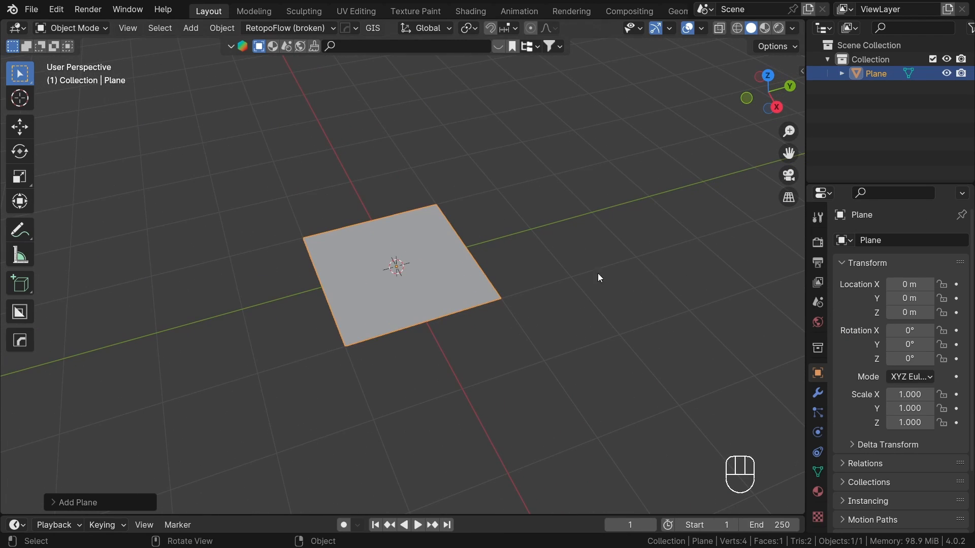
pyautogui.press('Ctrl+R')
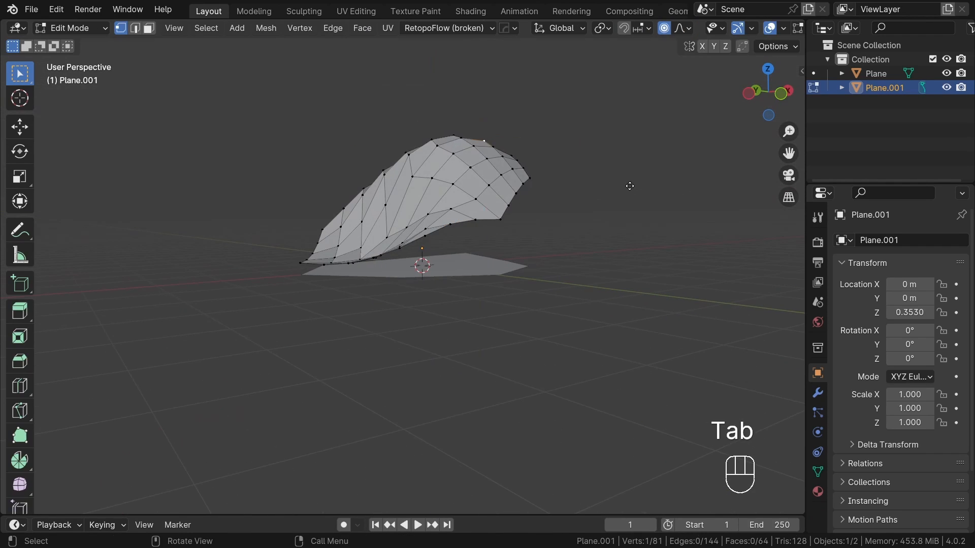
# Step: Add a Distribute Points on Faces node on the Base surface and raise its Density
pyautogui.press('Tab')
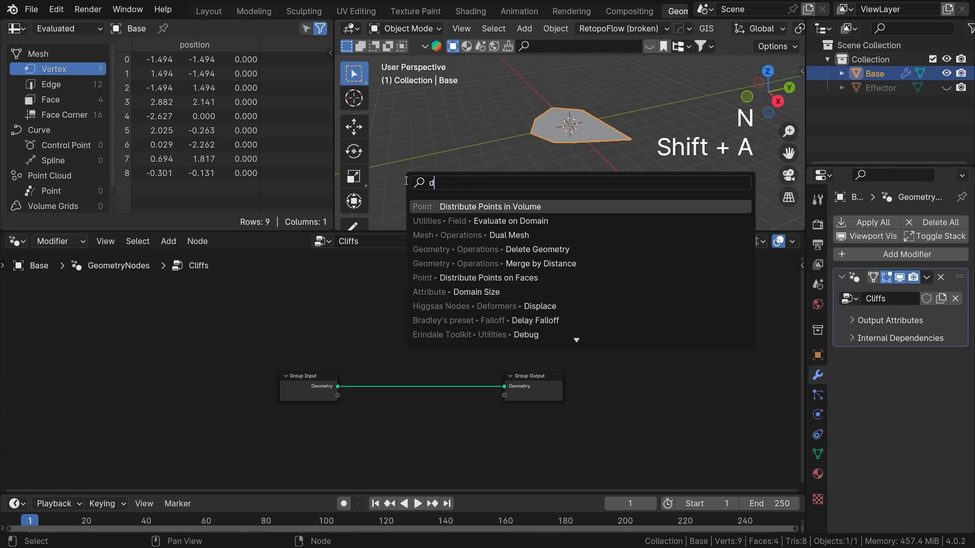
pyautogui.write('istribute poi')
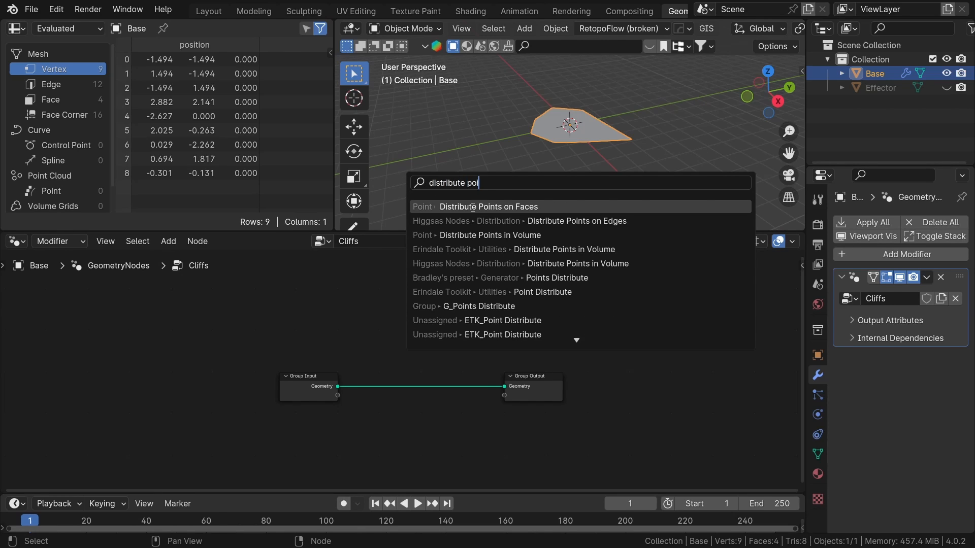
pyautogui.click(488, 206)
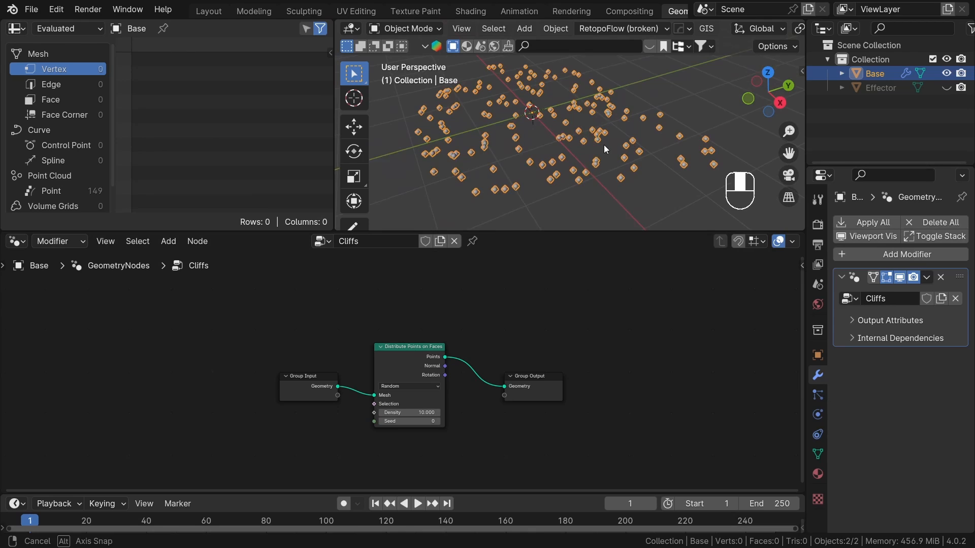
pyautogui.moveTo(422, 412); pyautogui.dragTo(410, 412)
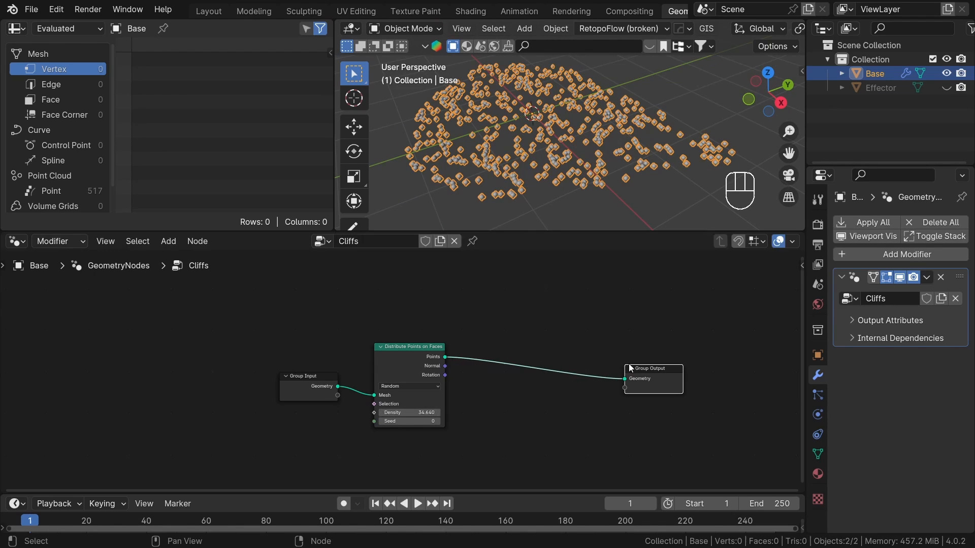
# Step: Instance a Curve Line on each scattered point via Instance on Points
pyautogui.write('instance')
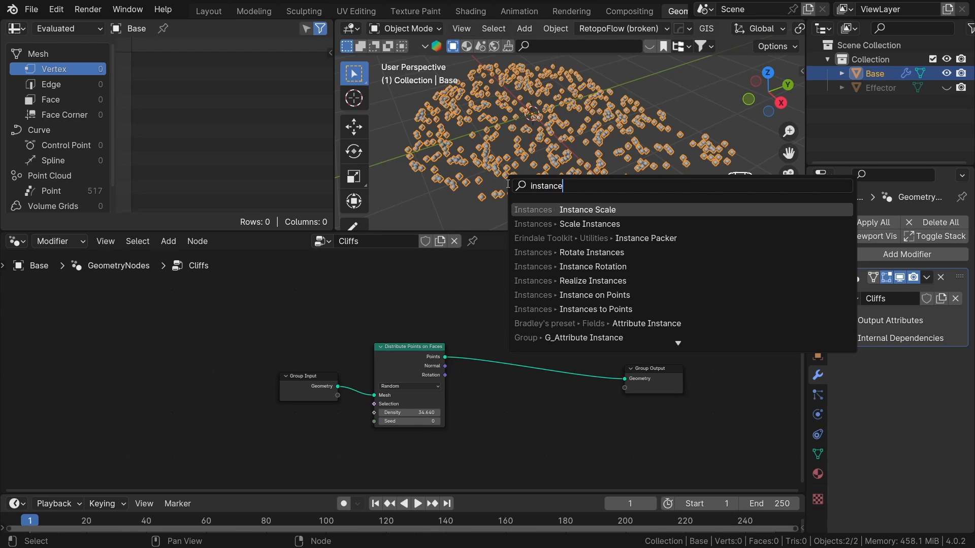
pyautogui.click(594, 295)
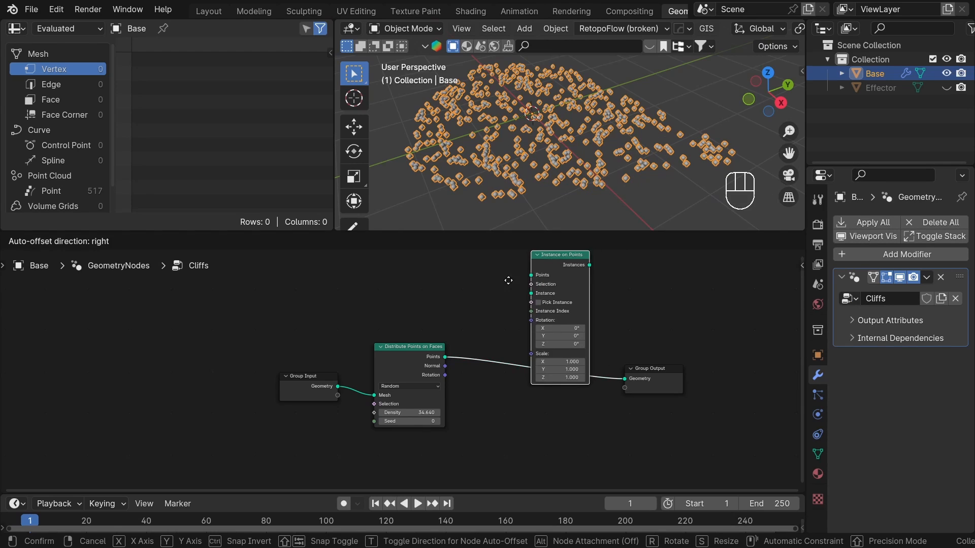
pyautogui.press('shift+a')
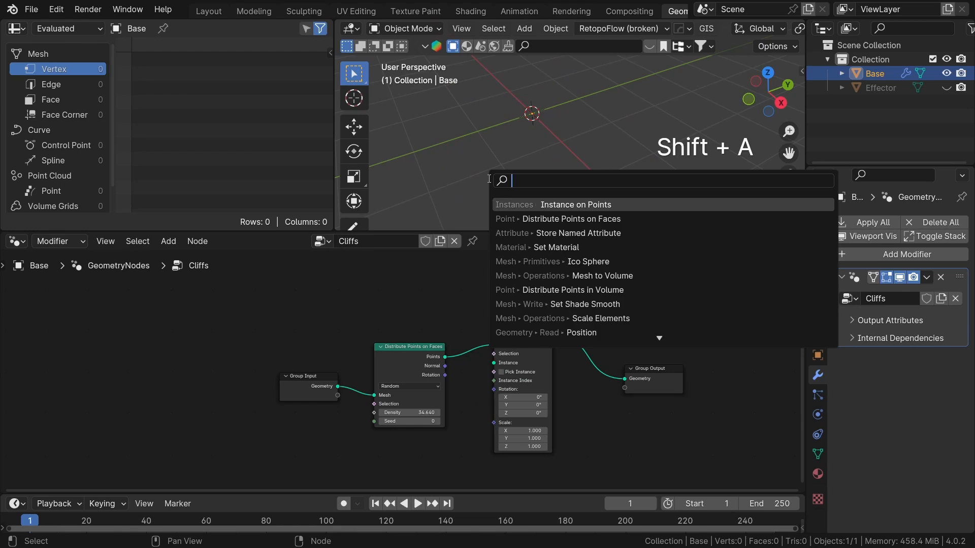
pyautogui.write('line c')
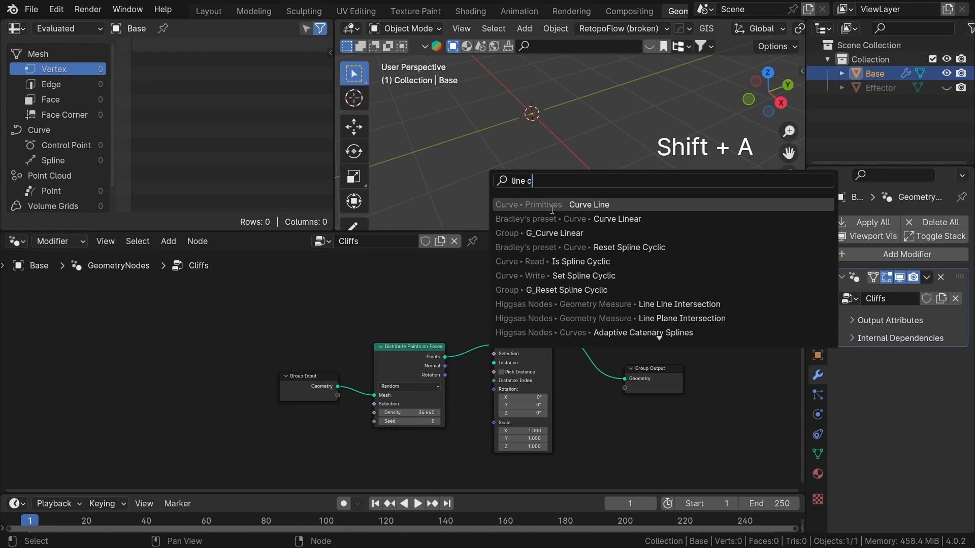
pyautogui.click(588, 205)
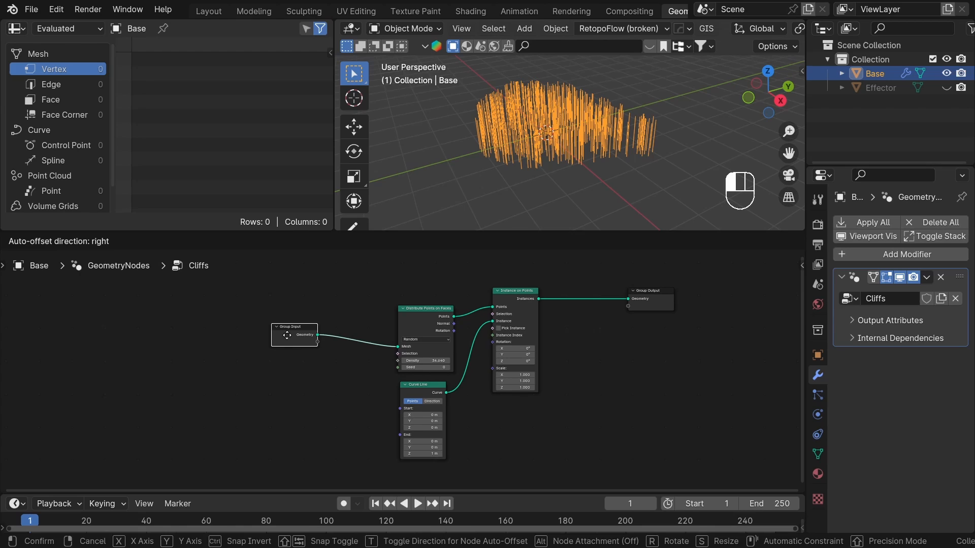
# Step: Add Realize Instances after the lines and a Mesh to Curve branch from Group Input geometry
pyautogui.press('shift+a')
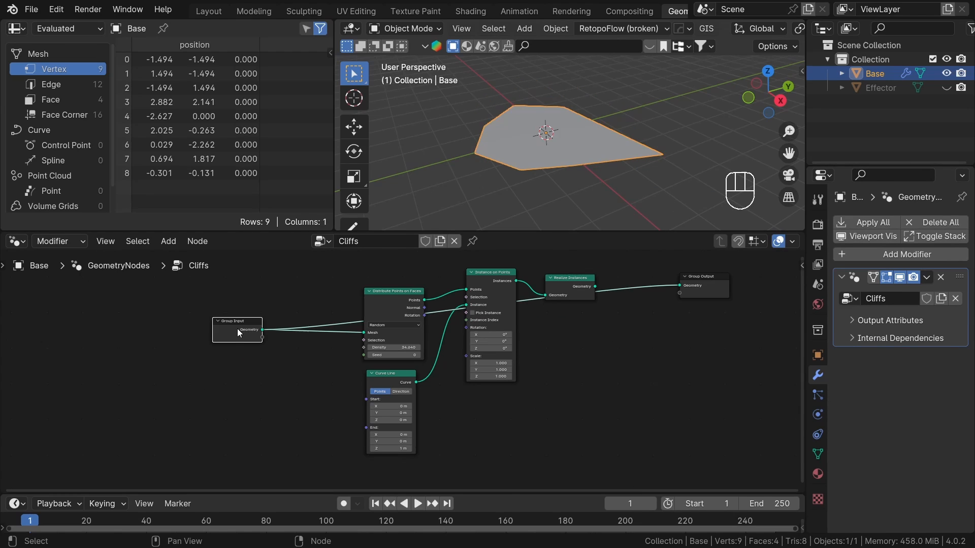
pyautogui.moveTo(260, 329); pyautogui.dragTo(320, 405)
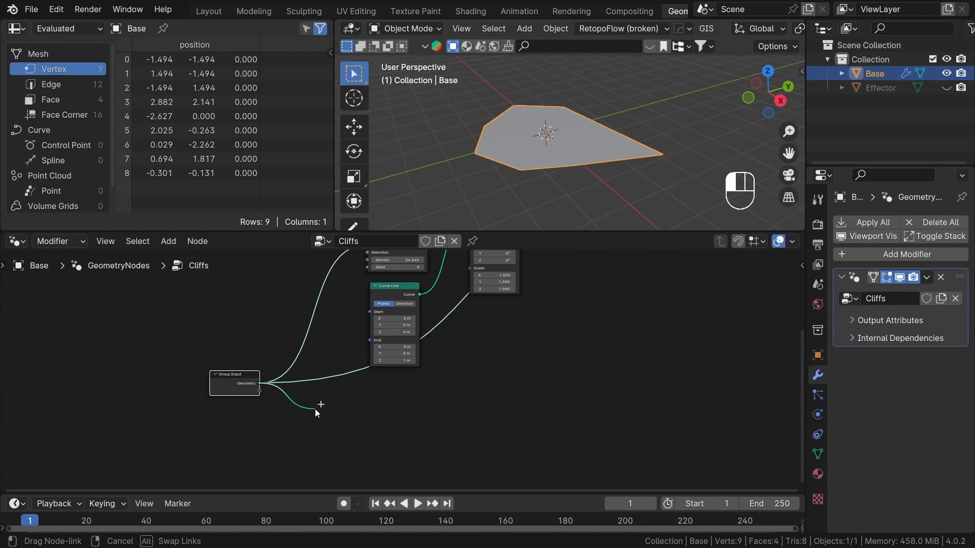
pyautogui.write('meesh to')
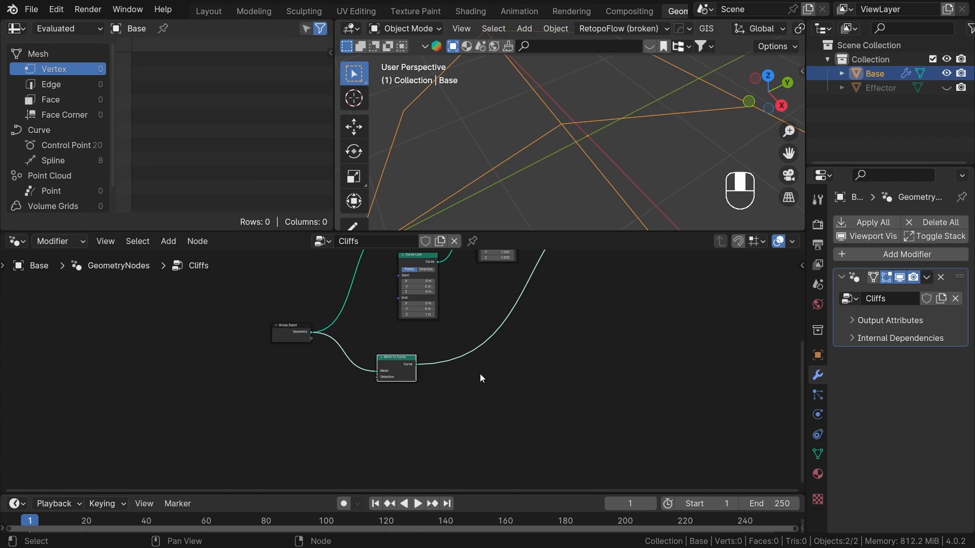
pyautogui.press('shift+ctrl+z')
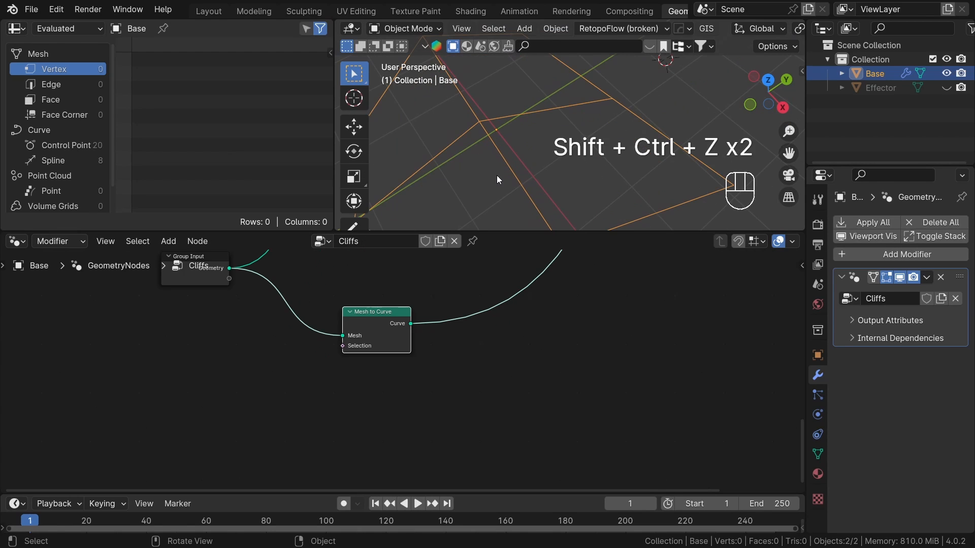
# Step: Delete interior edges using Edge Neighbors Face Count Greater Than 1 so only the boundary becomes a curve
pyautogui.write('delete')
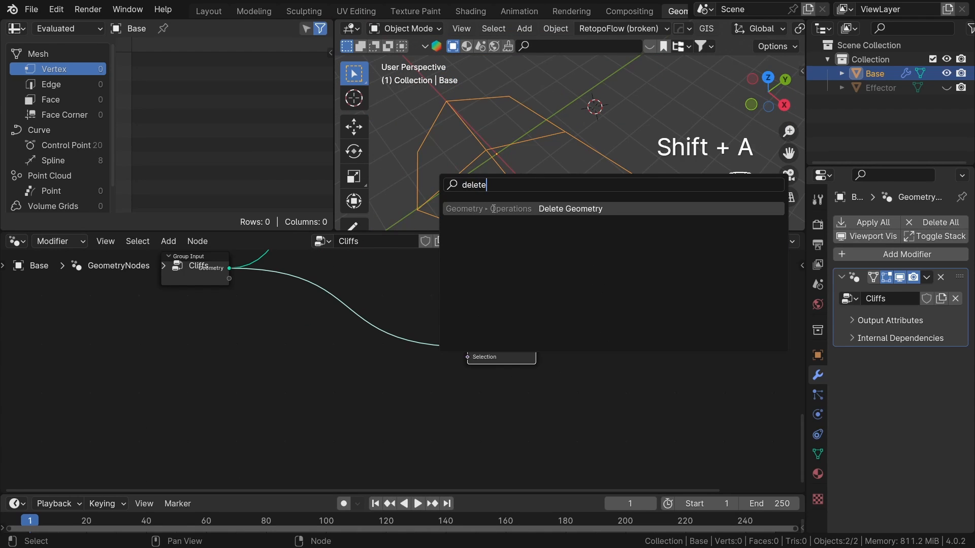
pyautogui.click(569, 208)
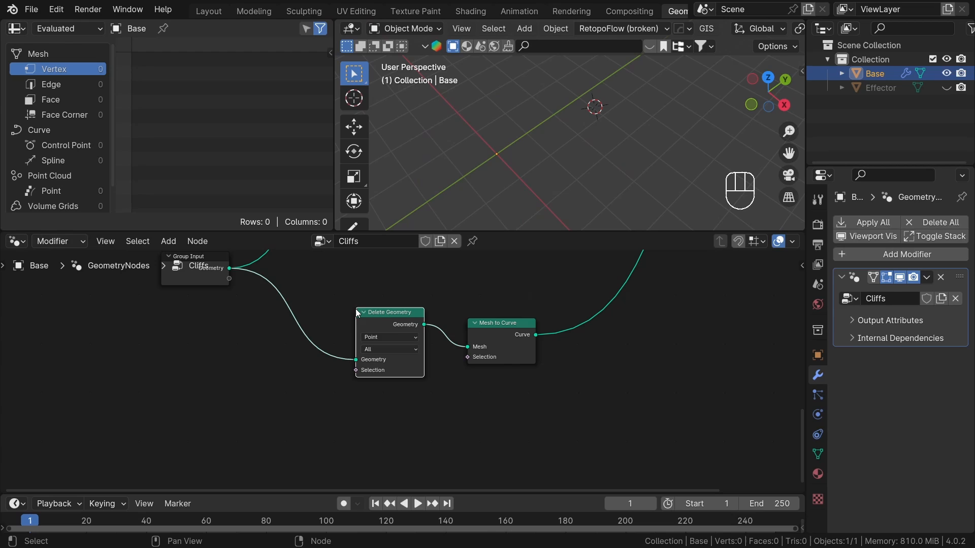
pyautogui.press('shift+a')
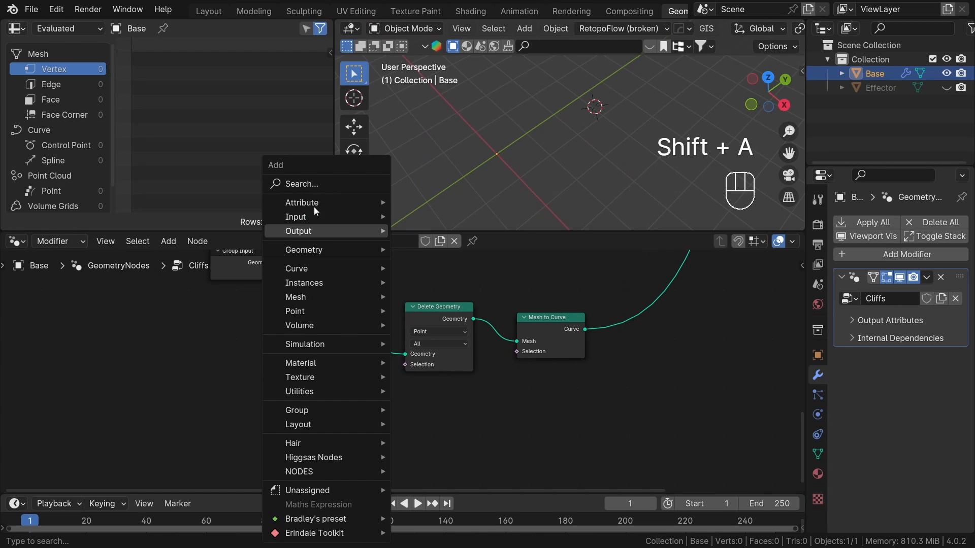
pyautogui.write('edge')
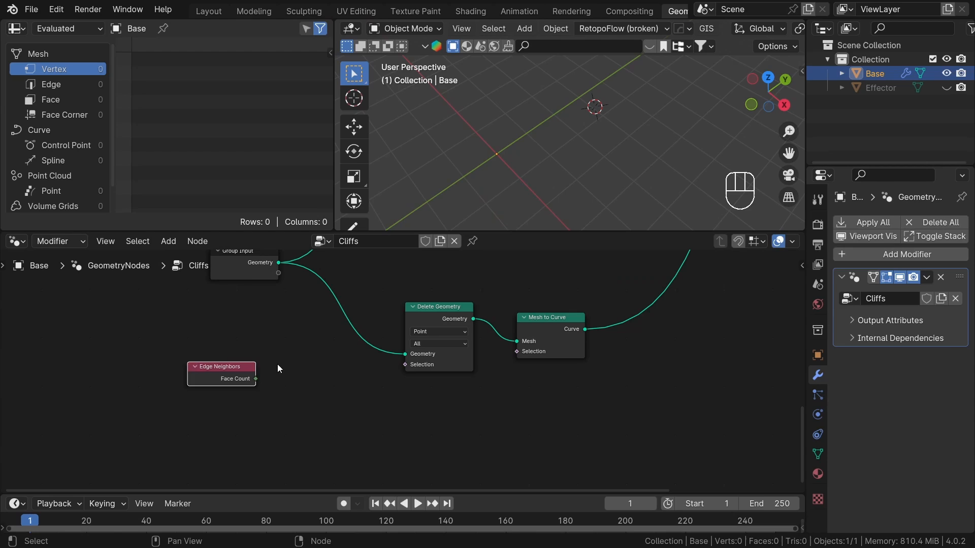
pyautogui.write('gr')
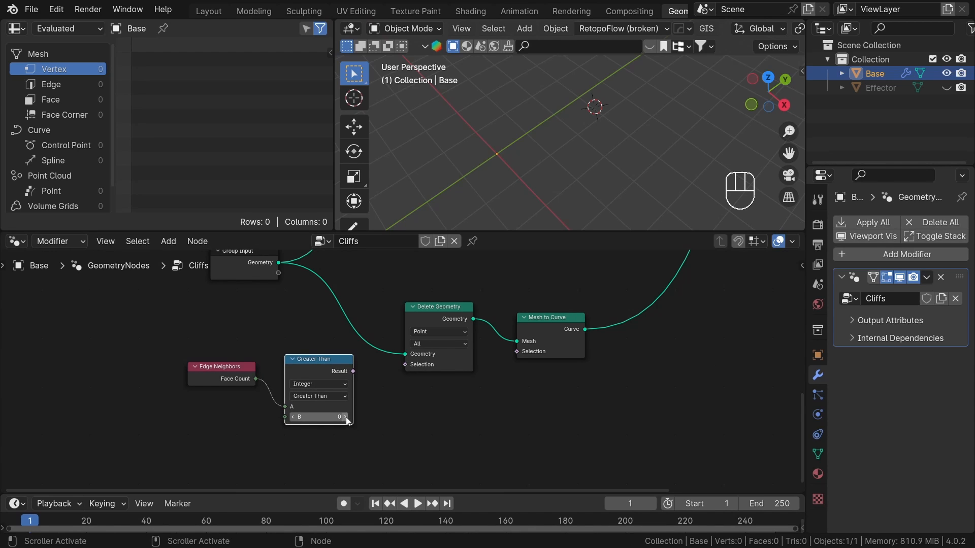
pyautogui.click(318, 417)
pyautogui.write('1')
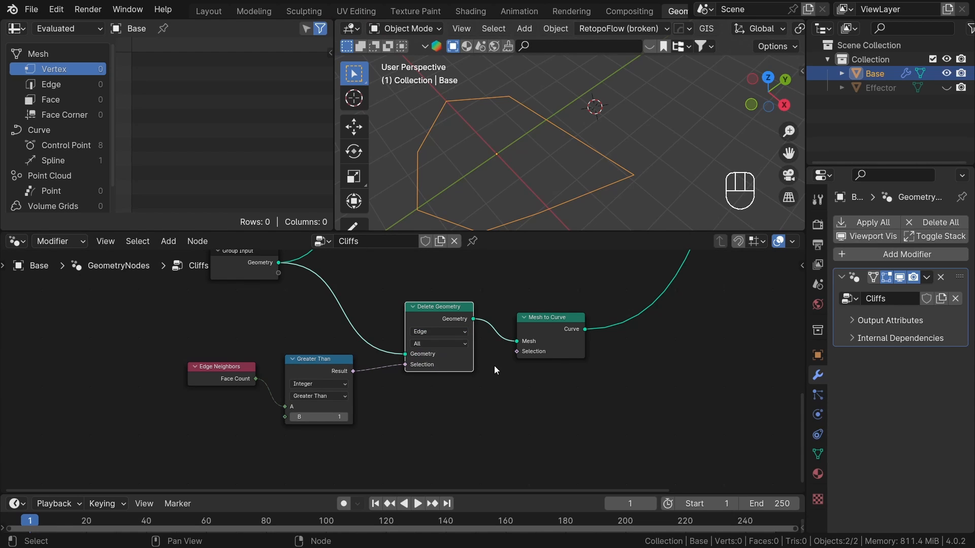
pyautogui.write('joi')
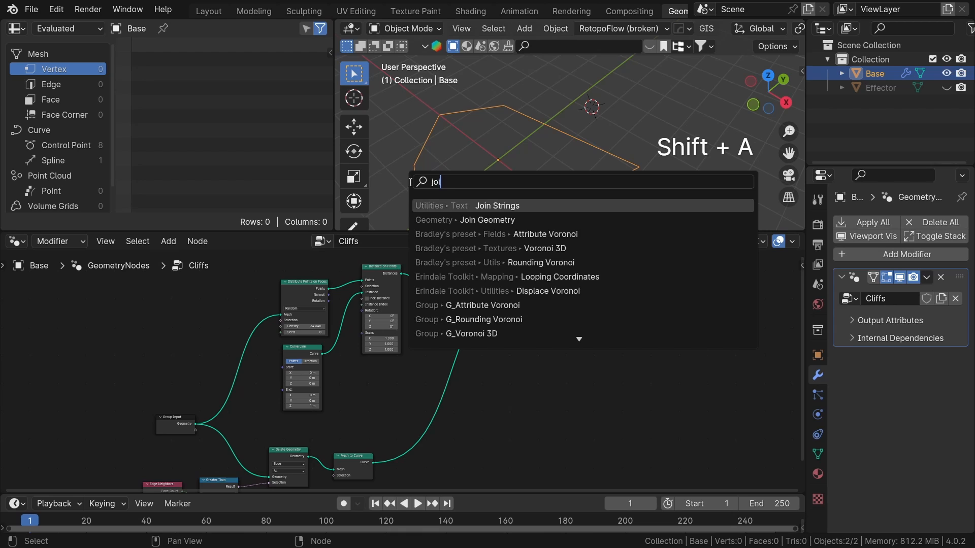
# Step: Join the lines with the boundary, fill them as Triangles with density about 30, and save
pyautogui.click(488, 219)
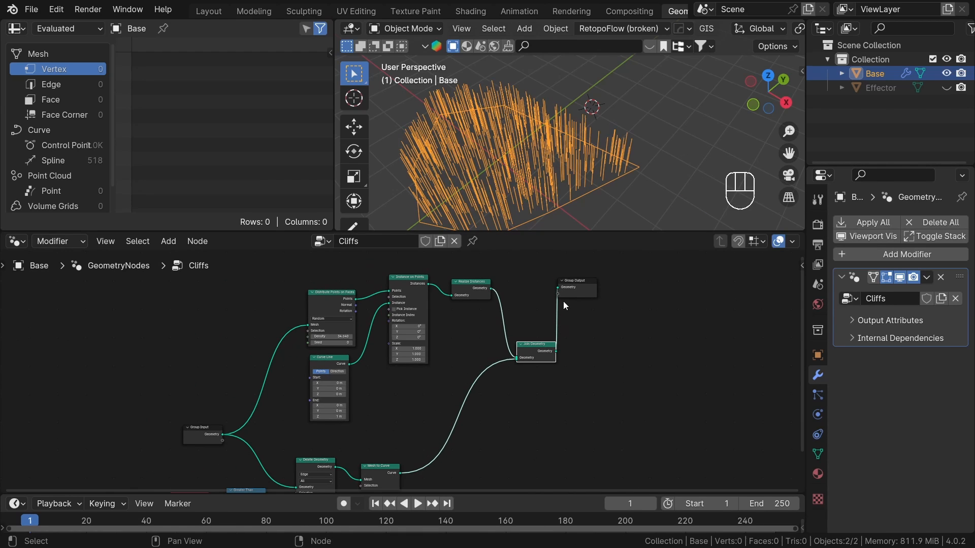
pyautogui.press('shift+a')
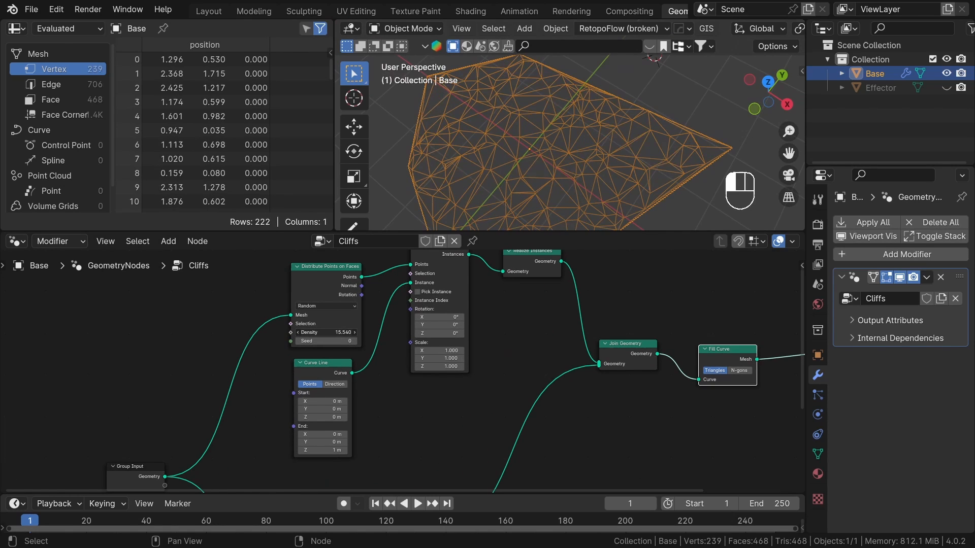
pyautogui.moveTo(323, 332); pyautogui.dragTo(349, 332)
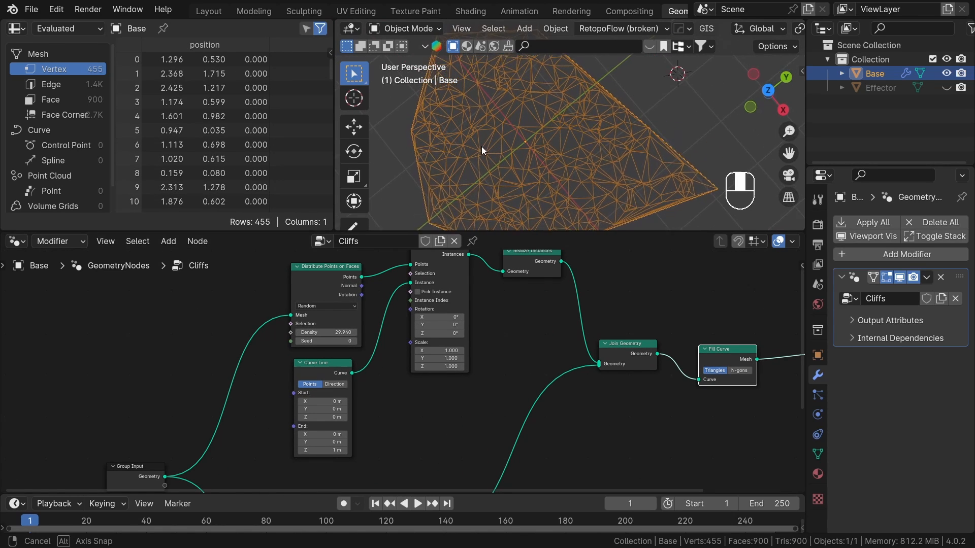
pyautogui.press('ctrl+s')
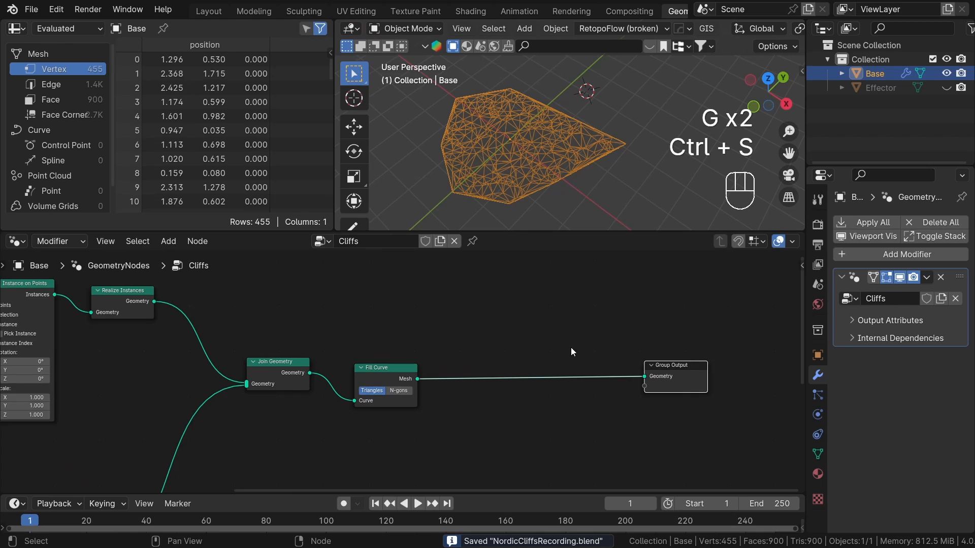
pyautogui.write('d')
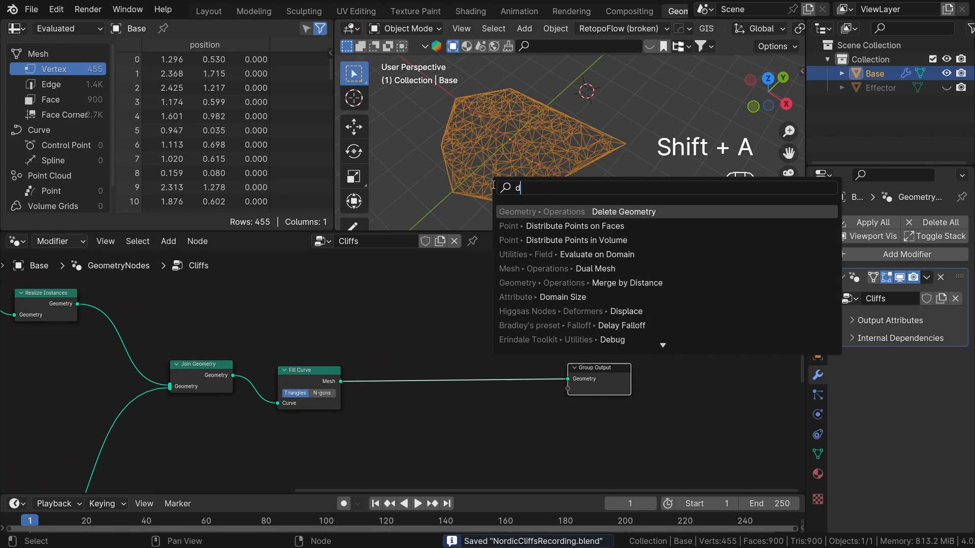
# Step: Add Dual Mesh without Keep Boundaries and resample the outline by Length at 0.1 m
pyautogui.click(594, 268)
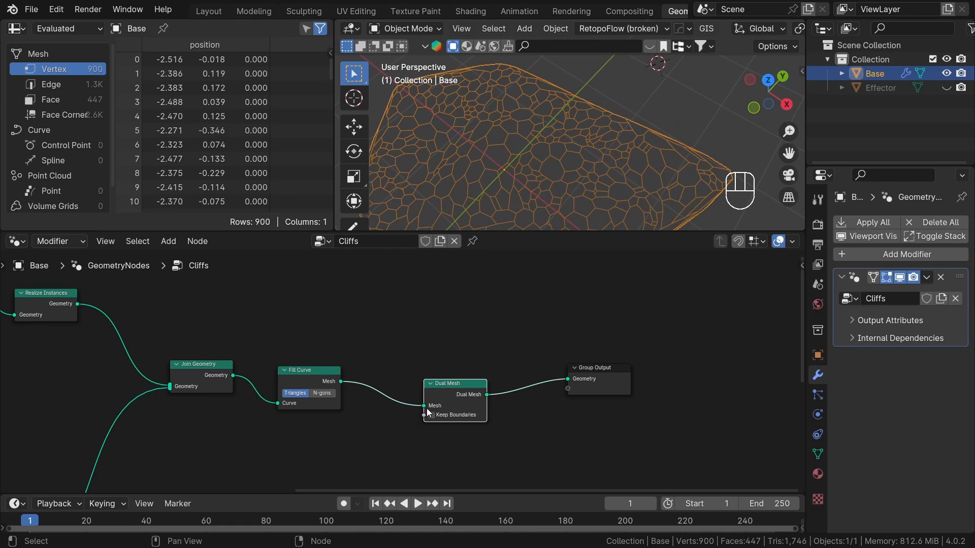
pyautogui.click(426, 414)
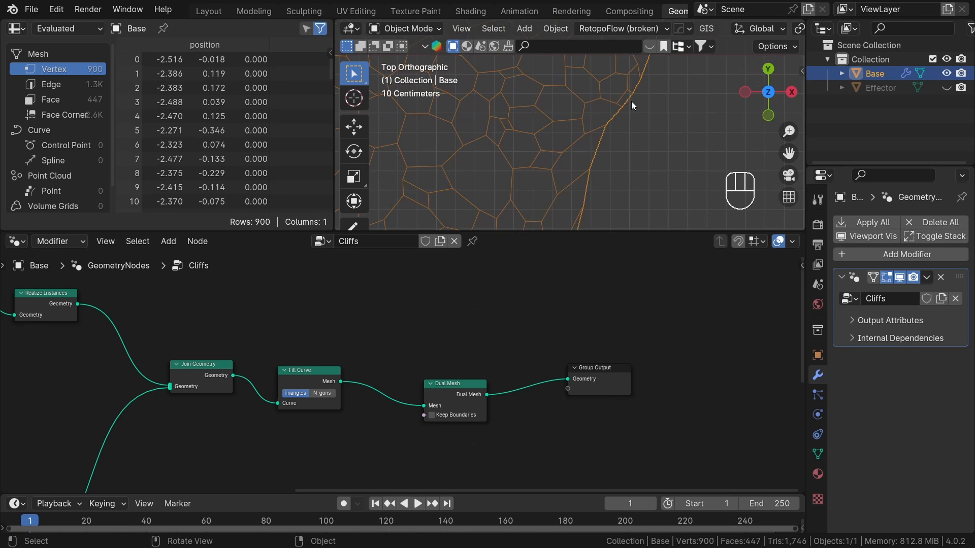
pyautogui.moveTo(631, 104); pyautogui.dragTo(555, 191)
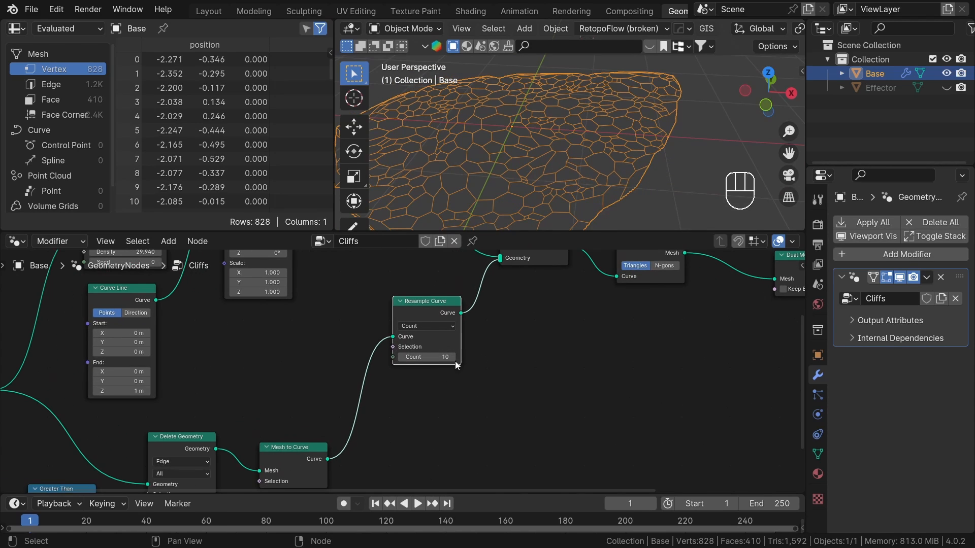
pyautogui.click(425, 325)
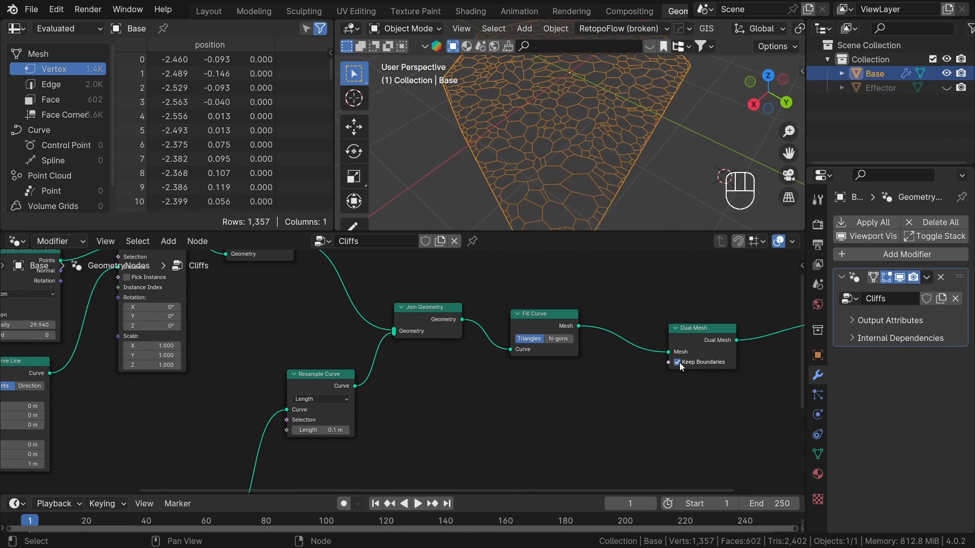
pyautogui.click(673, 362)
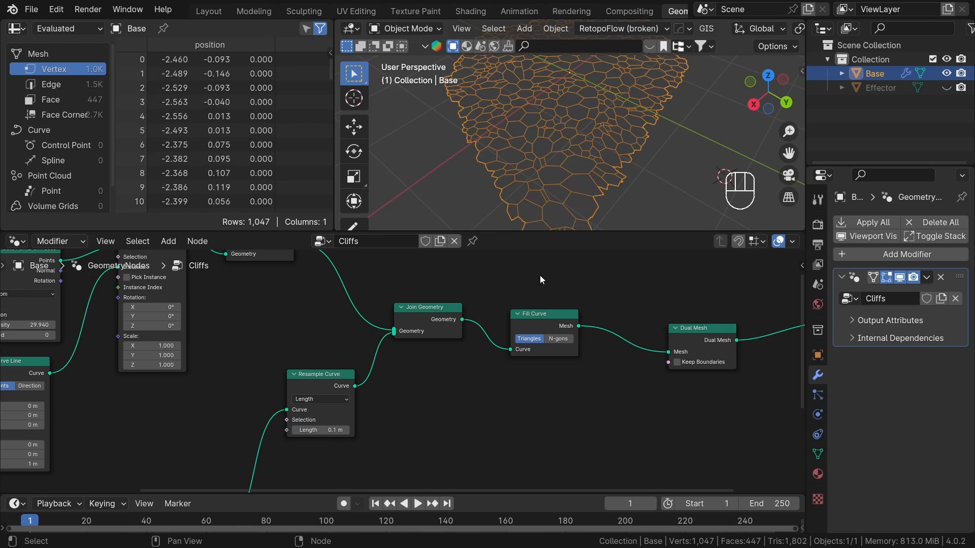
# Step: Save, reference the Effector with an Object Info node, and add Extrude Mesh before Group Output
pyautogui.press('ctrl+s')
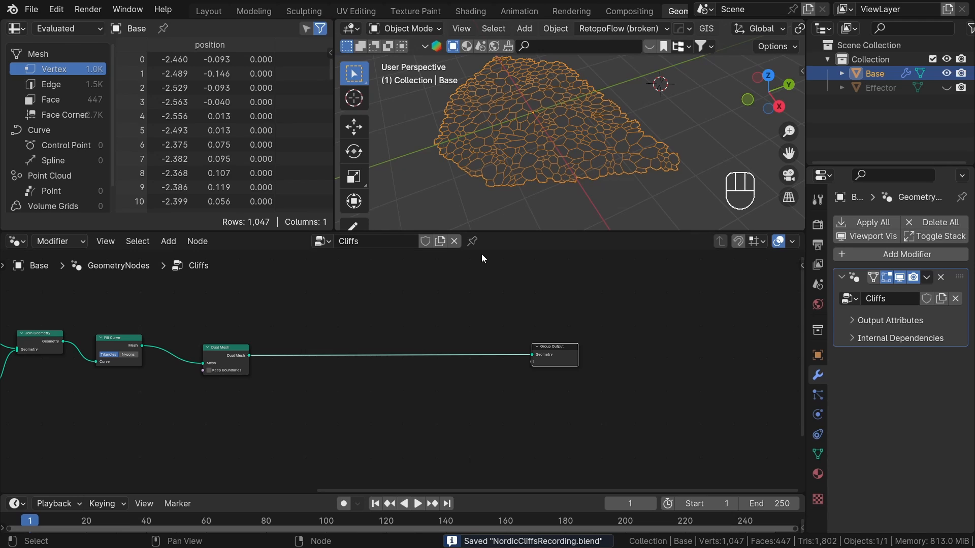
pyautogui.click(881, 87)
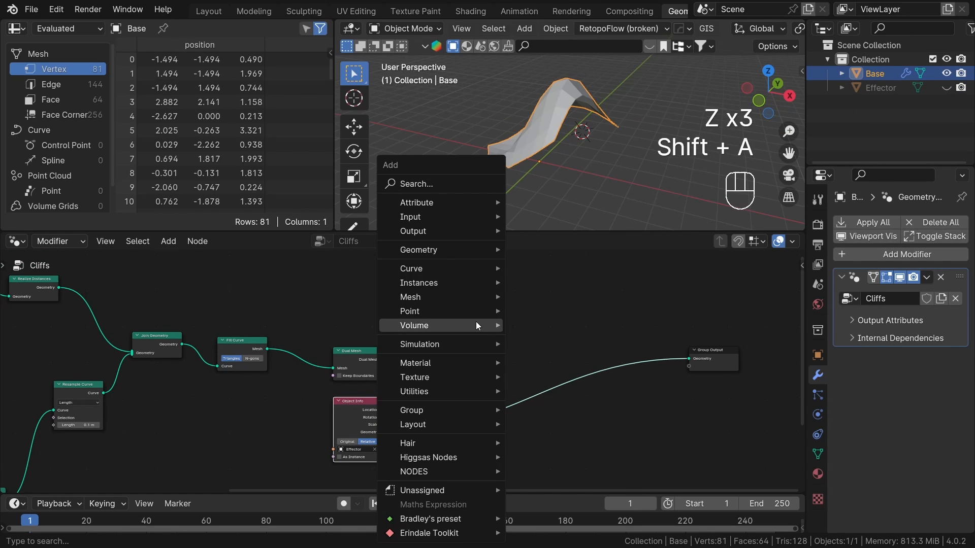
pyautogui.write('extr')
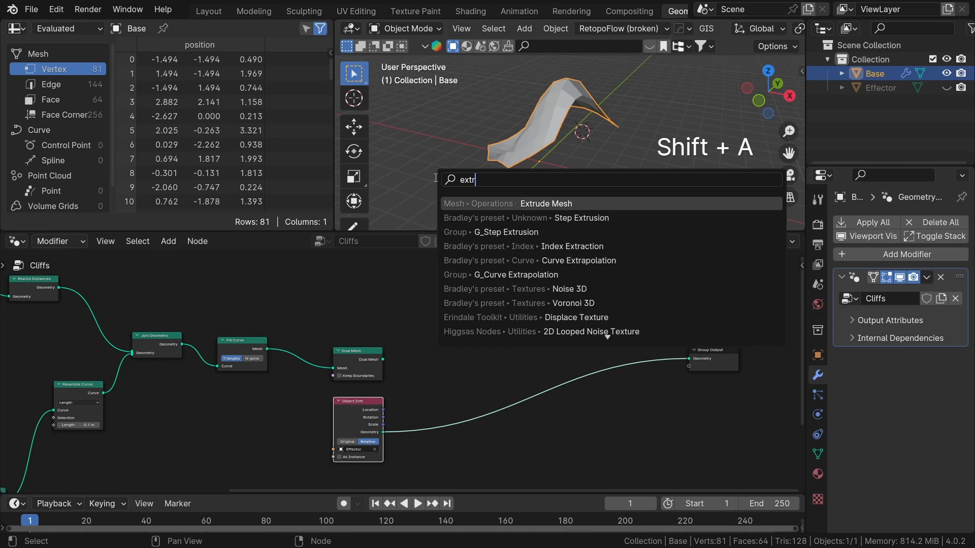
pyautogui.click(545, 203)
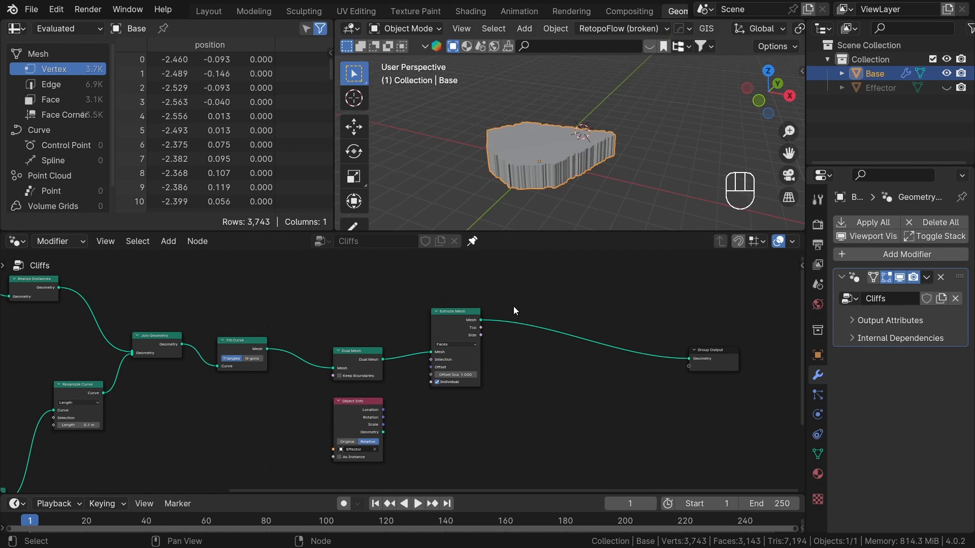
# Step: Feed a Raycast with the Effector, unhide and raise the Effector, then reshape it proportionally over the slab
pyautogui.press('ctrl+s')
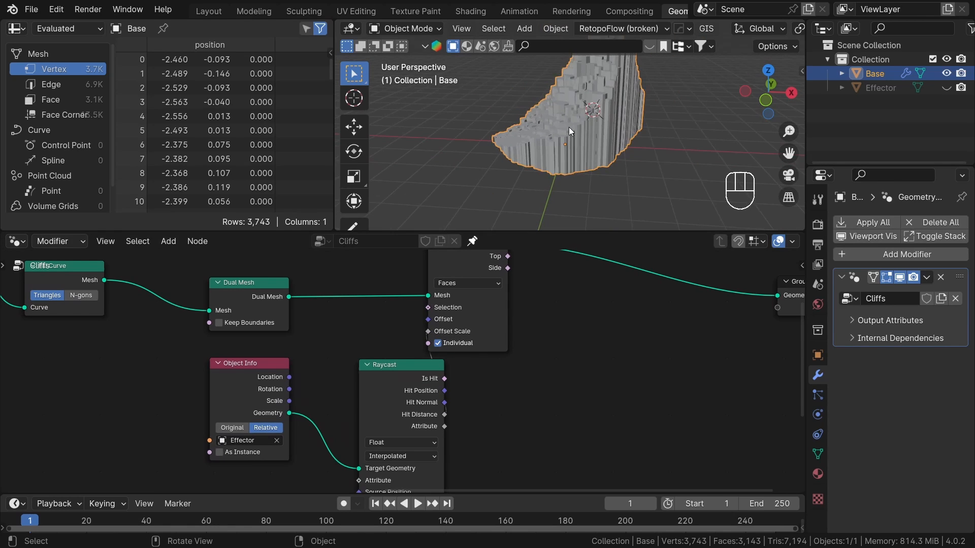
pyautogui.press('ctrl+space')
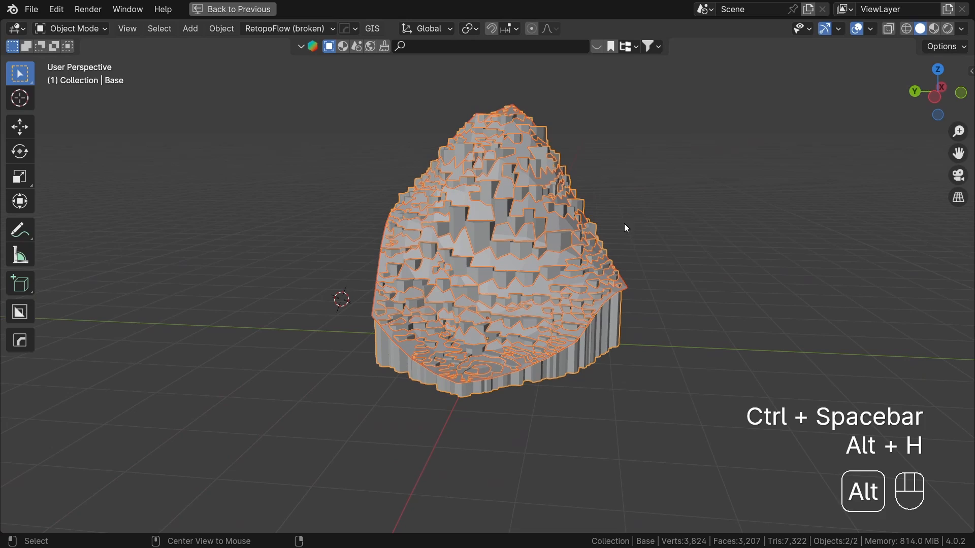
pyautogui.press('g')
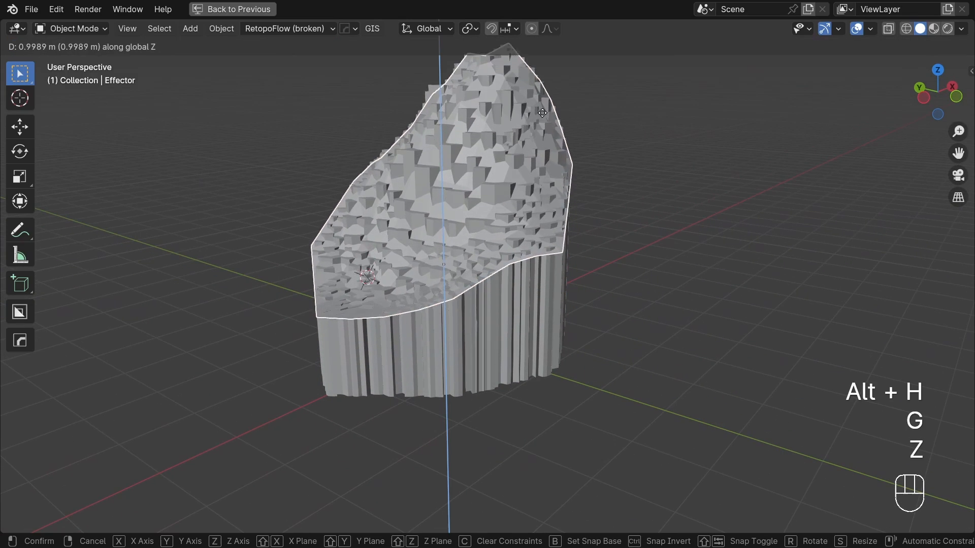
pyautogui.press('Tab')
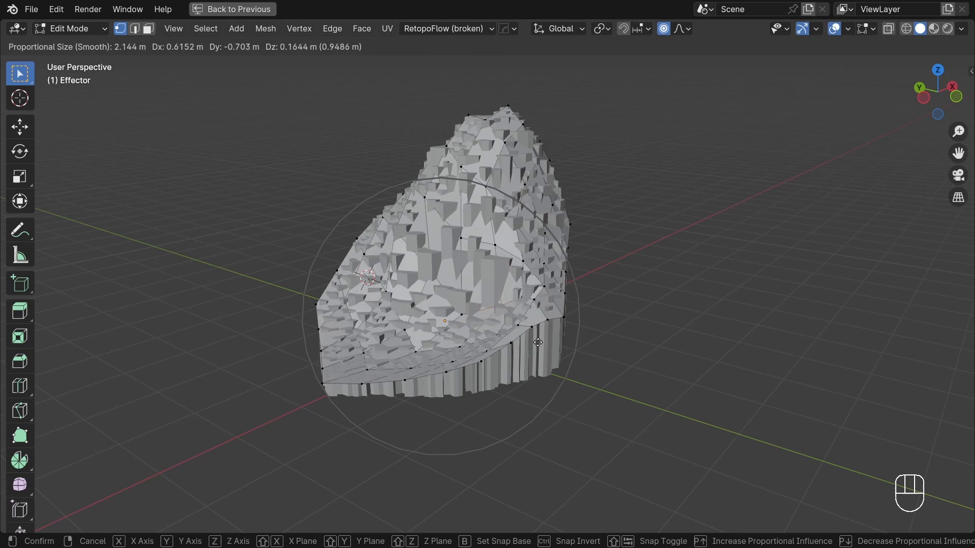
pyautogui.press('Tab')
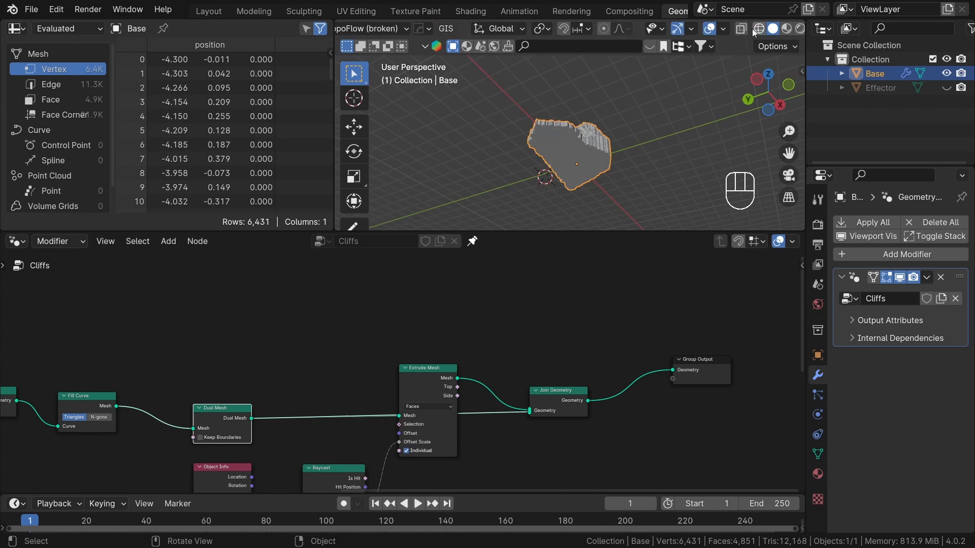
# Step: With Face Orientation shown, add Flip Faces, Join Geometry and Merge by Distance before the output
pyautogui.click(722, 29)
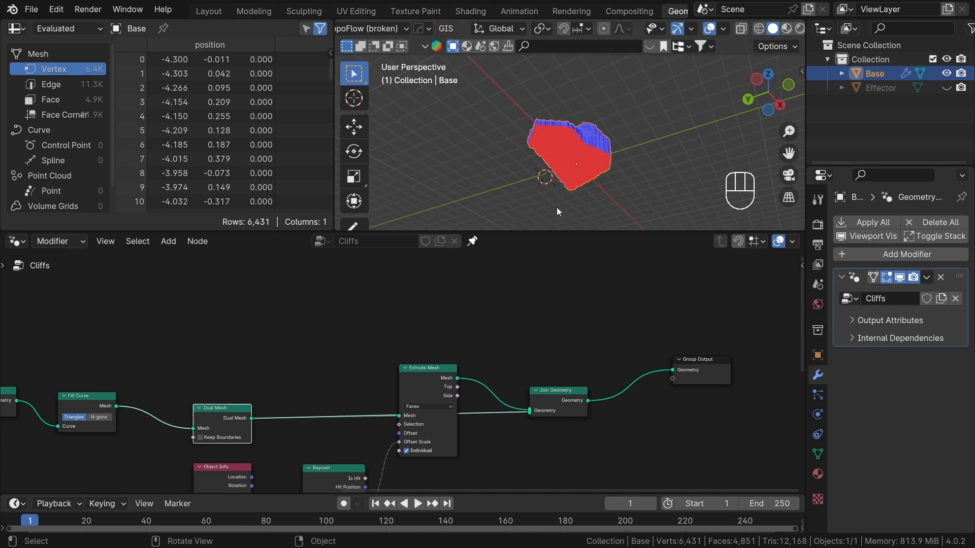
pyautogui.press('shift+A')
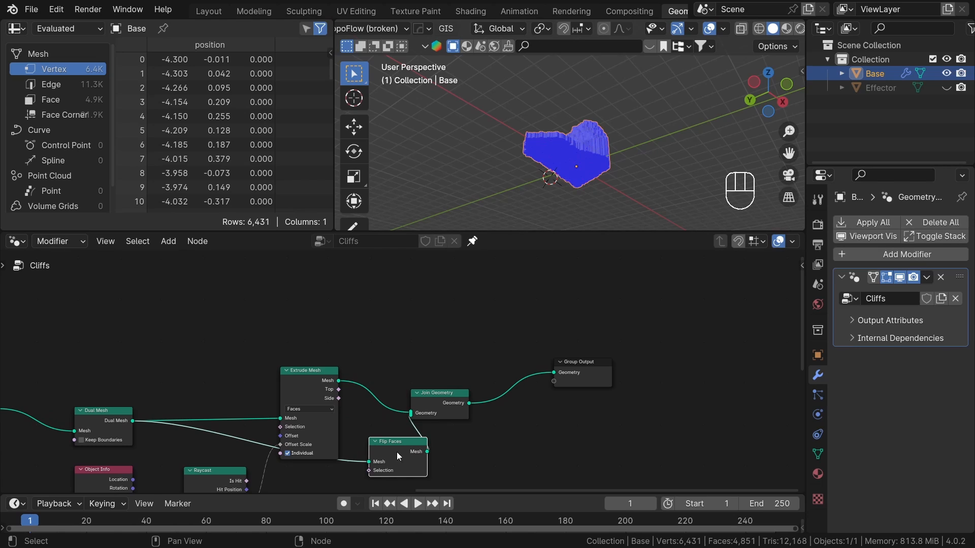
pyautogui.press('shift+A')
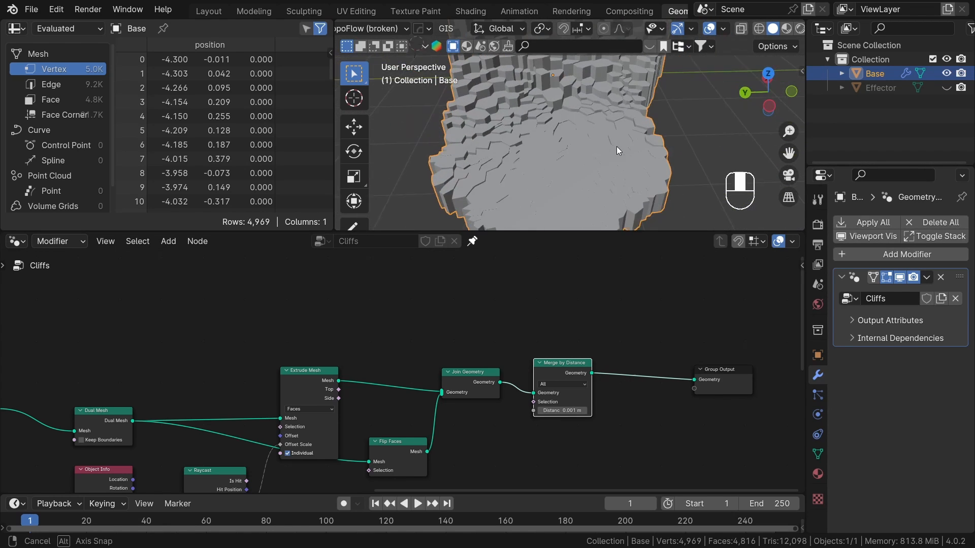
pyautogui.moveTo(618, 150); pyautogui.dragTo(578, 164)
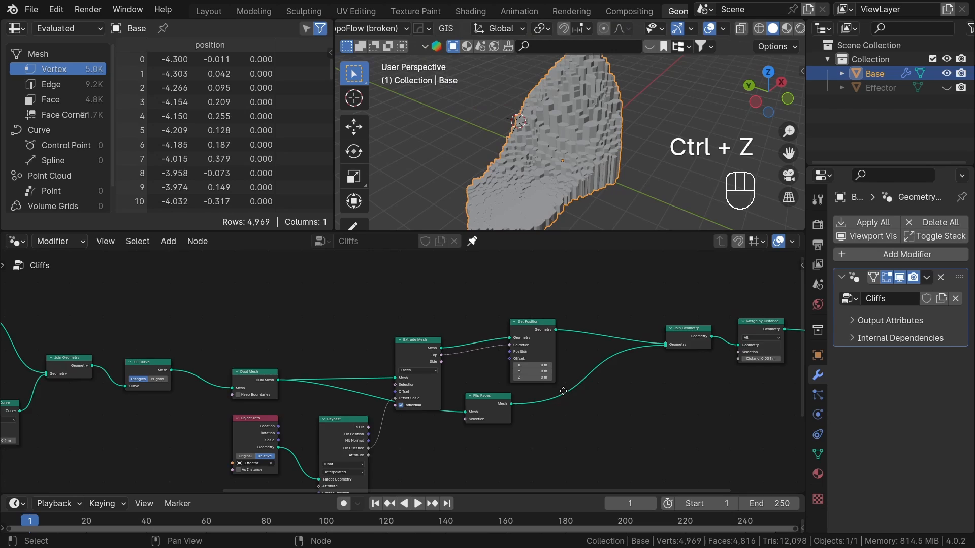
# Step: Feed a Random Value into Combine XYZ's Z and wire it into the Set Position offset
pyautogui.write('ra')
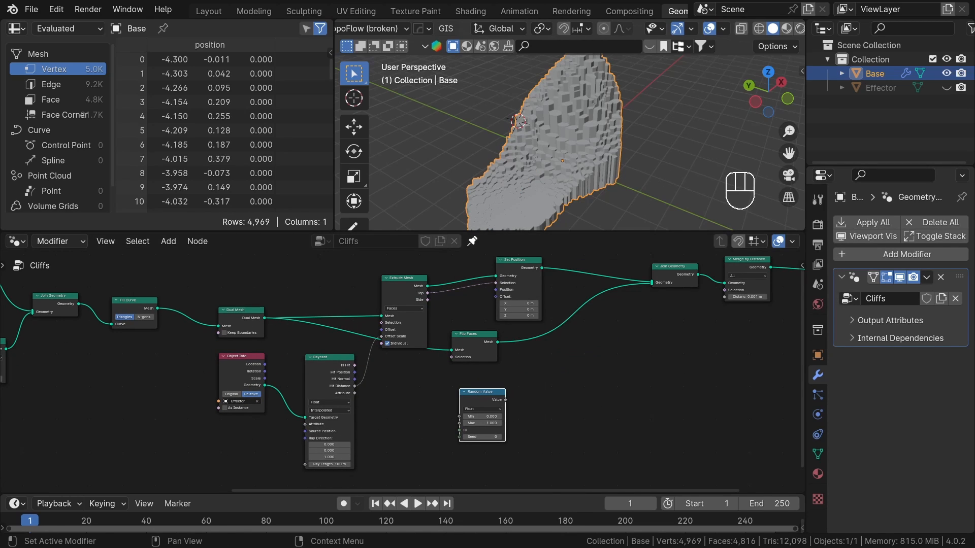
pyautogui.write('com')
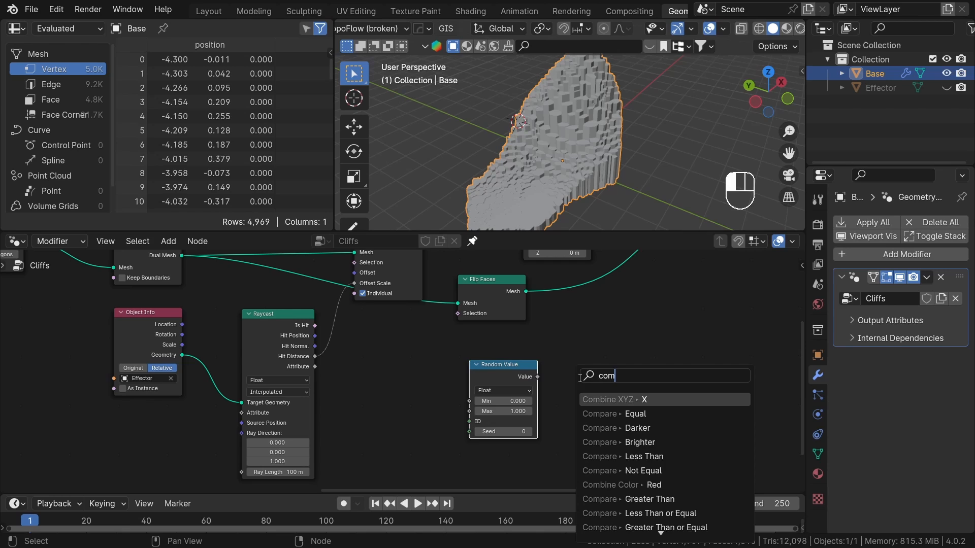
pyautogui.click(618, 399)
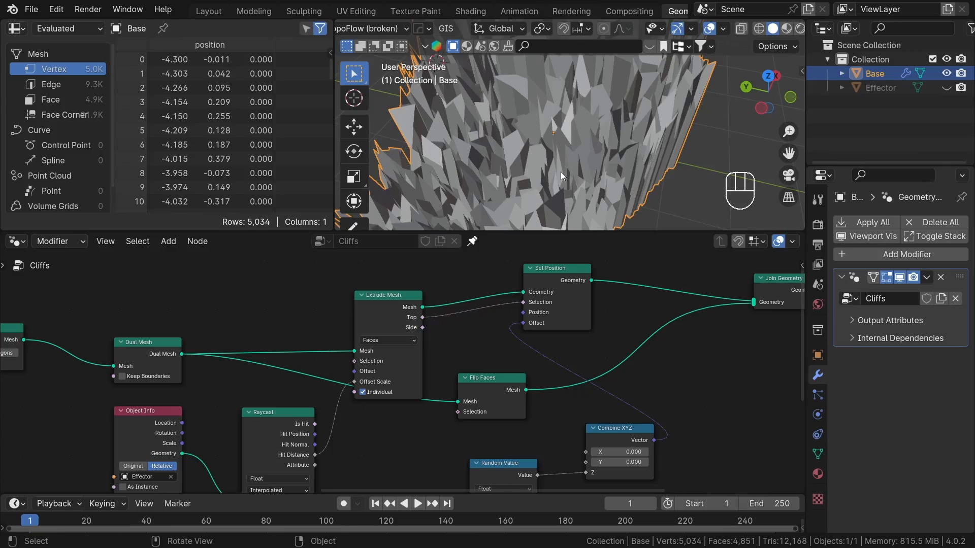
pyautogui.press('ctrl+space')
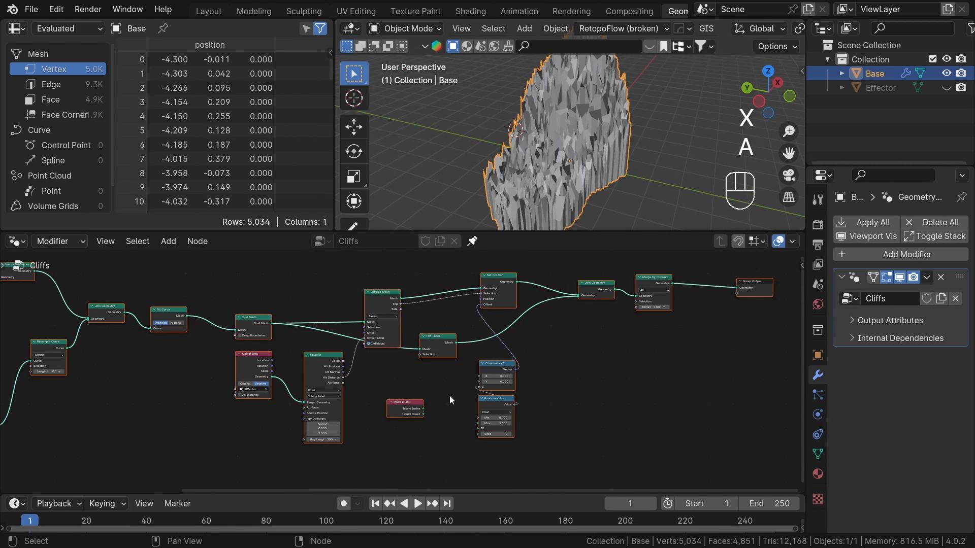
# Step: Insert Split Edges between Dual Mesh and Extrude Mesh, muting it briefly to compare
pyautogui.press('ctrl+s')
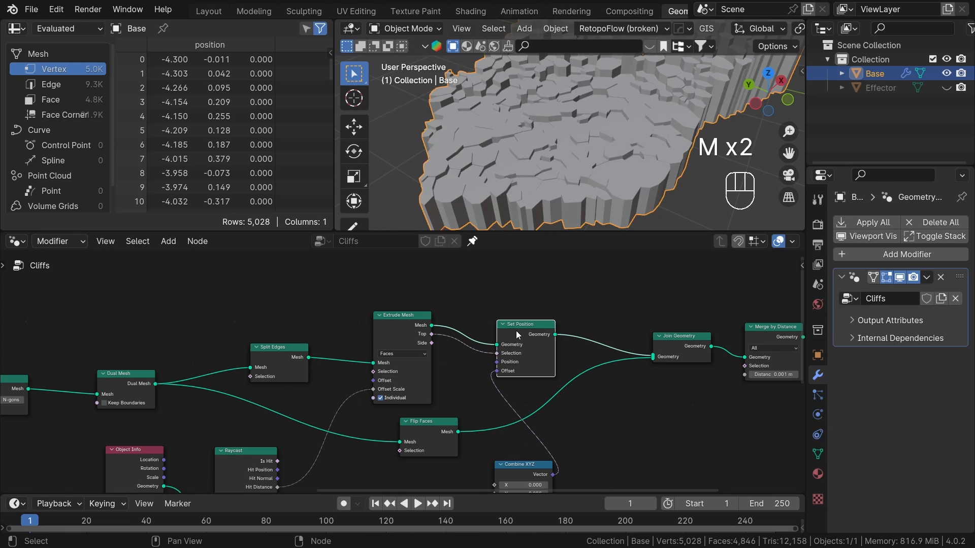
pyautogui.press('ctrl+s')
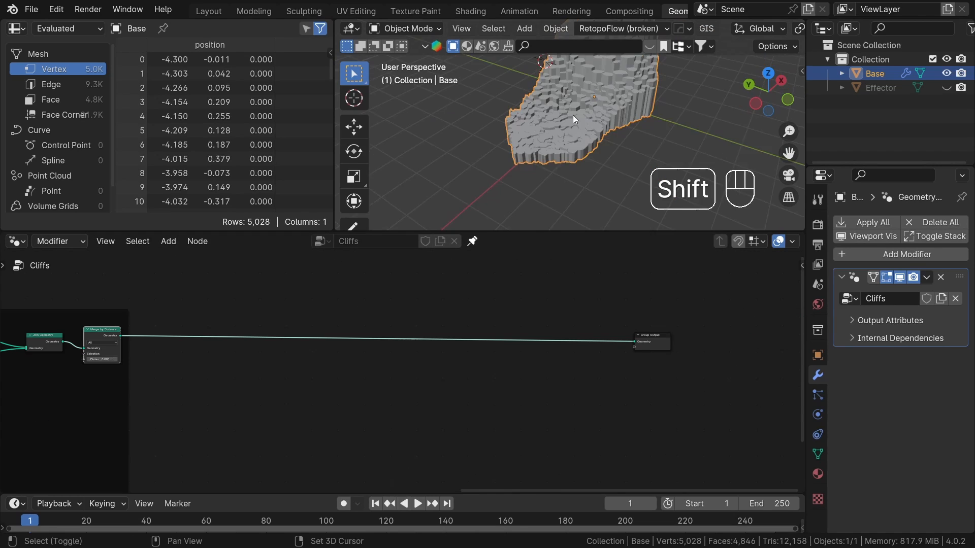
# Step: Remesh the cliff through Mesh to Volume (Density 6, Voxel Amount 512) and Volume to Mesh, inspecting it full-screen
pyautogui.moveTo(572, 118); pyautogui.dragTo(509, 124)
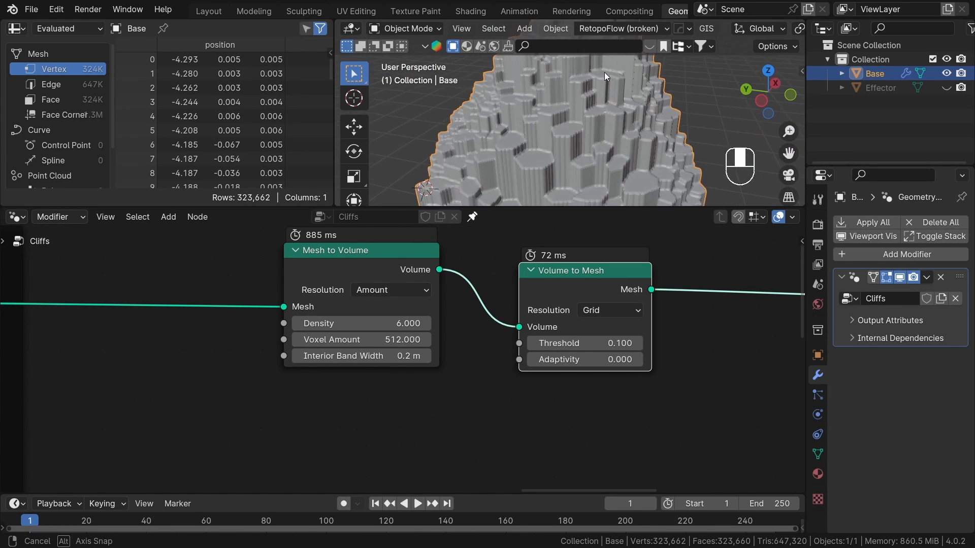
pyautogui.press('ctrl+space')
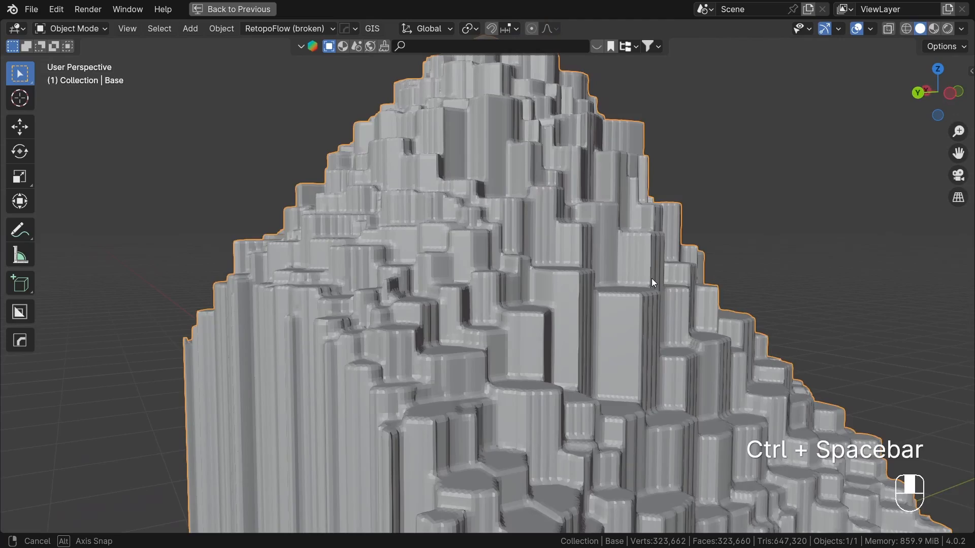
pyautogui.moveTo(653, 284); pyautogui.dragTo(392, 368)
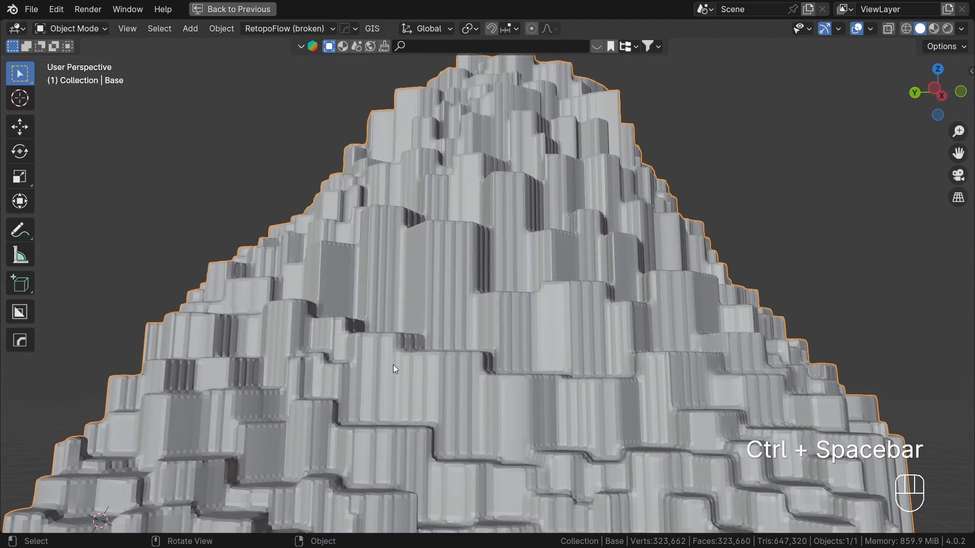
pyautogui.moveTo(392, 368); pyautogui.dragTo(515, 414)
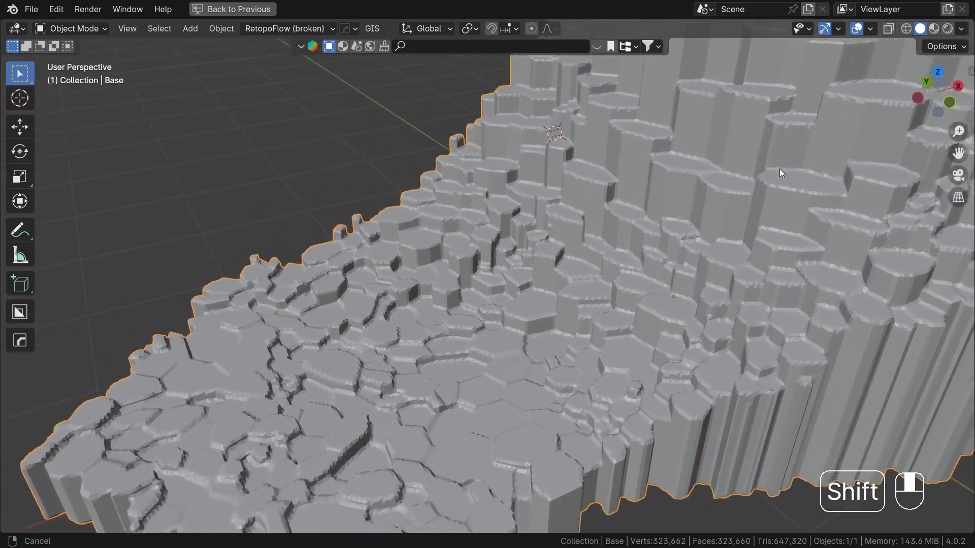
pyautogui.moveTo(780, 172); pyautogui.dragTo(727, 303)
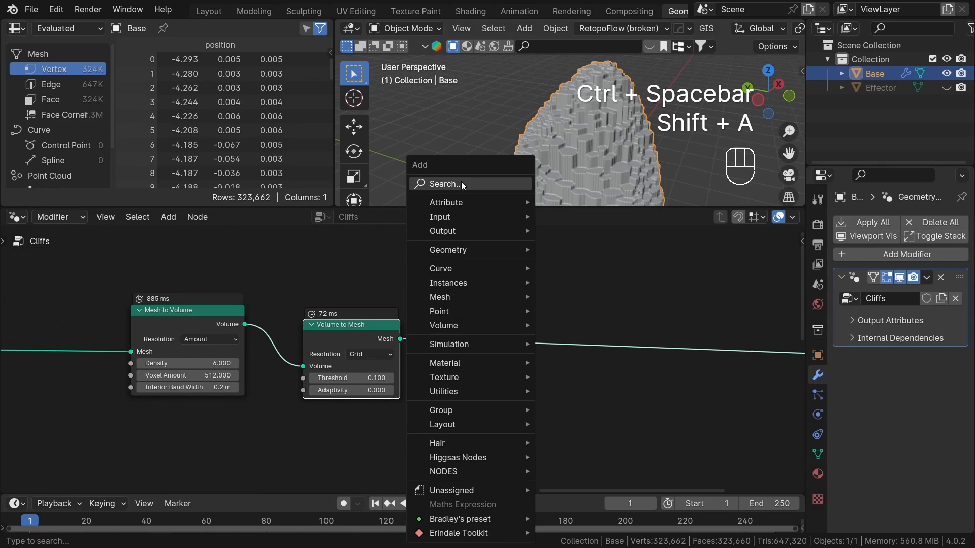
# Step: Add Set Position after Volume to Mesh with a Geometry Proximity targeting the merged columns
pyautogui.write('set po')
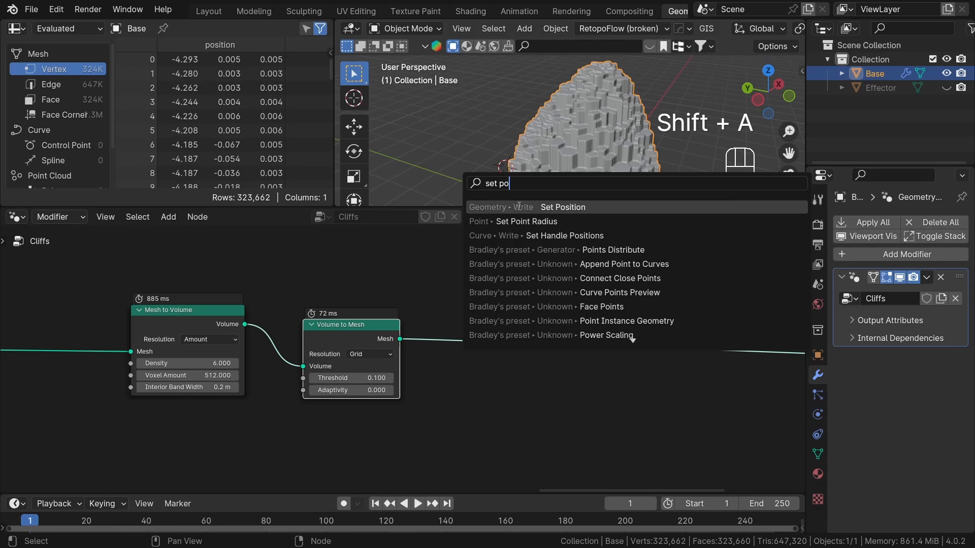
pyautogui.click(563, 207)
pyautogui.write('pro')
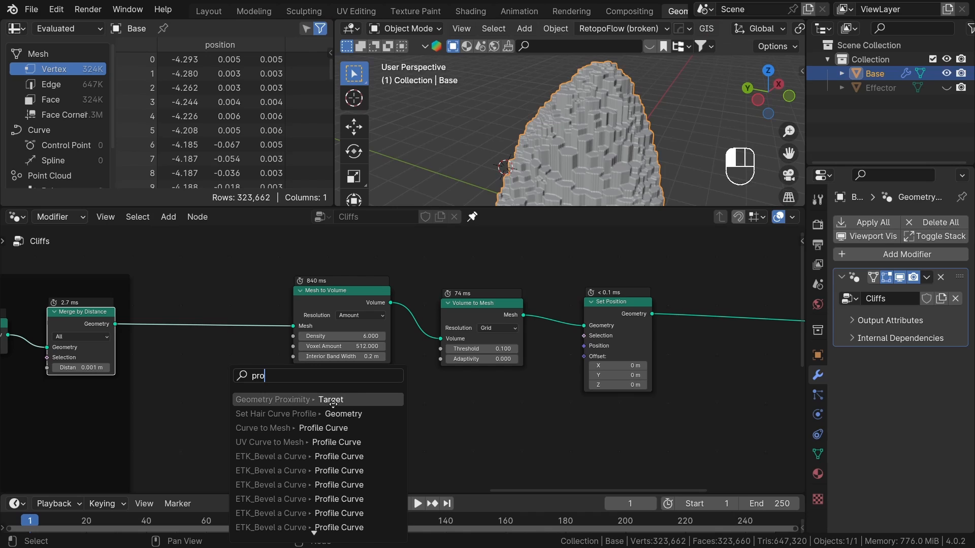
pyautogui.click(317, 400)
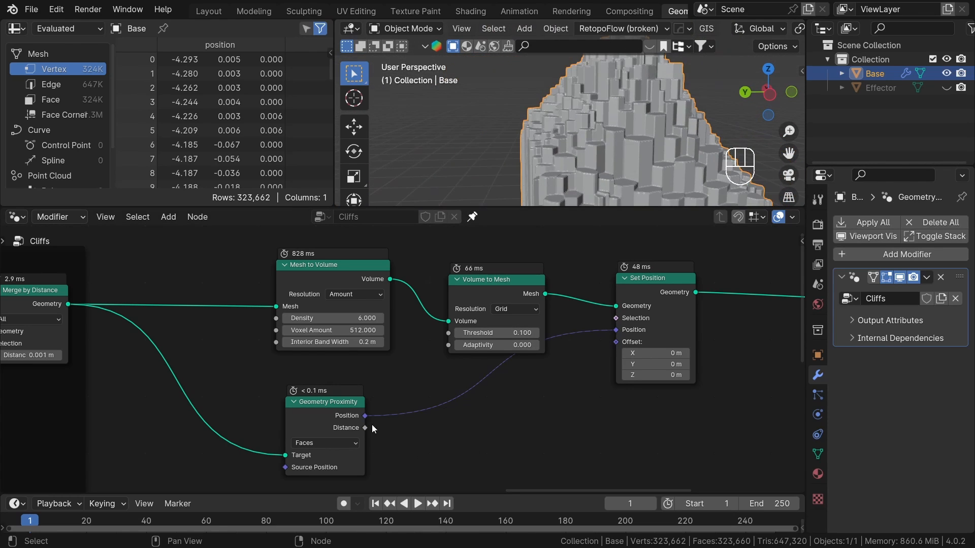
# Step: Blend the proximity position with the original Position through a vector Mix into Set Position
pyautogui.write('mi')
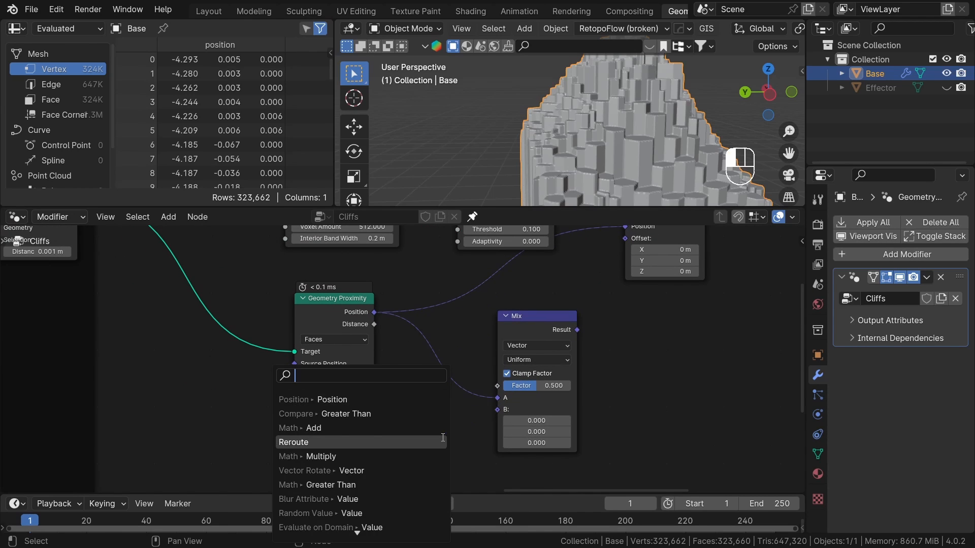
pyautogui.write('pos')
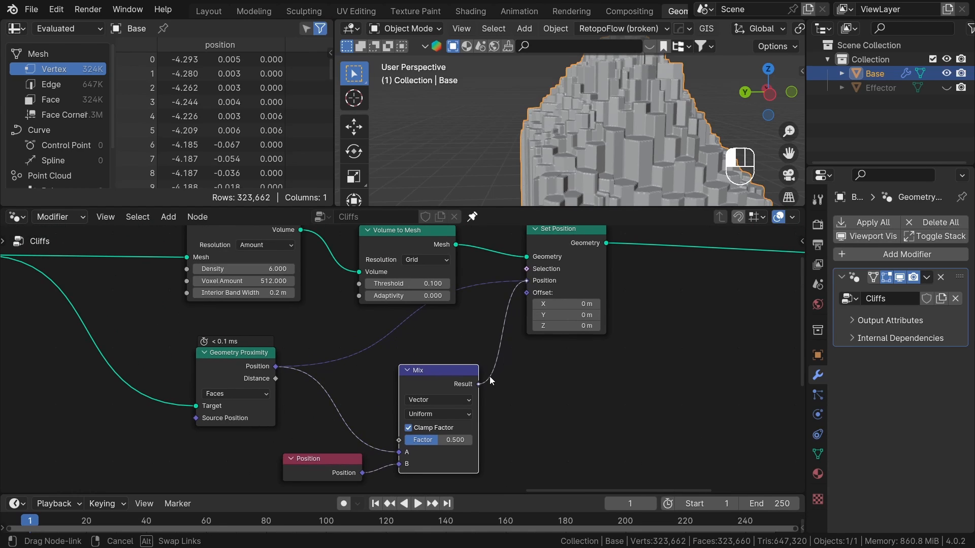
pyautogui.write('.8')
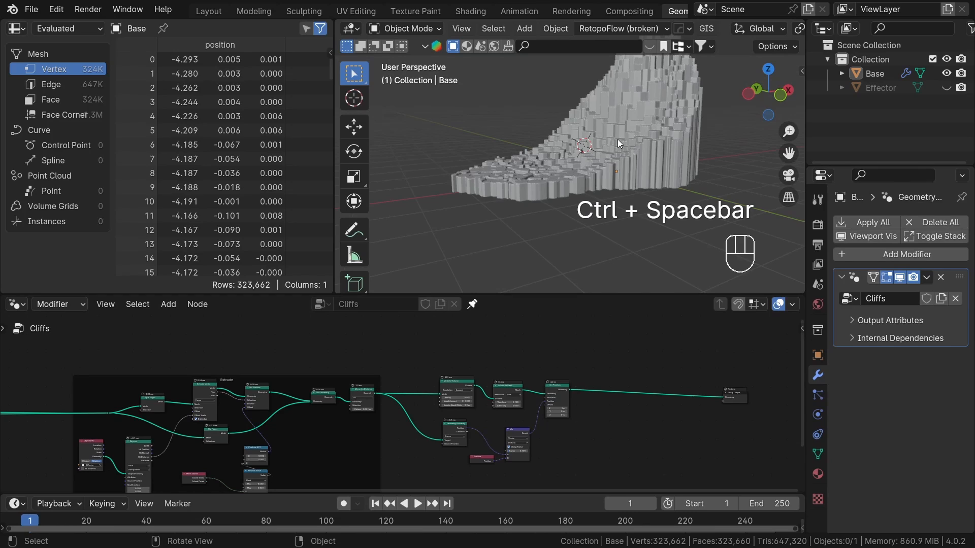
# Step: Drop a Set Shade Smooth node between Set Position and Group Output
pyautogui.press('shift+a')
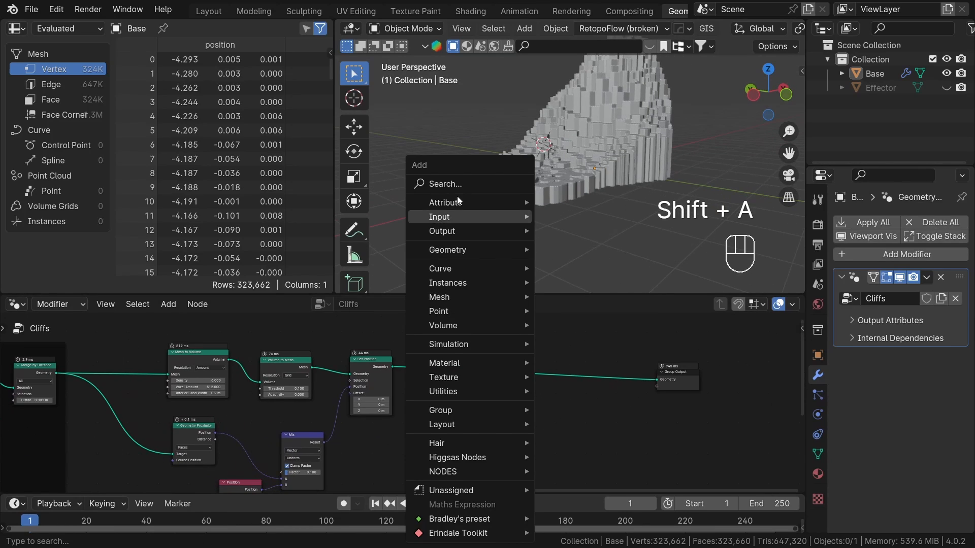
pyautogui.write('set sha')
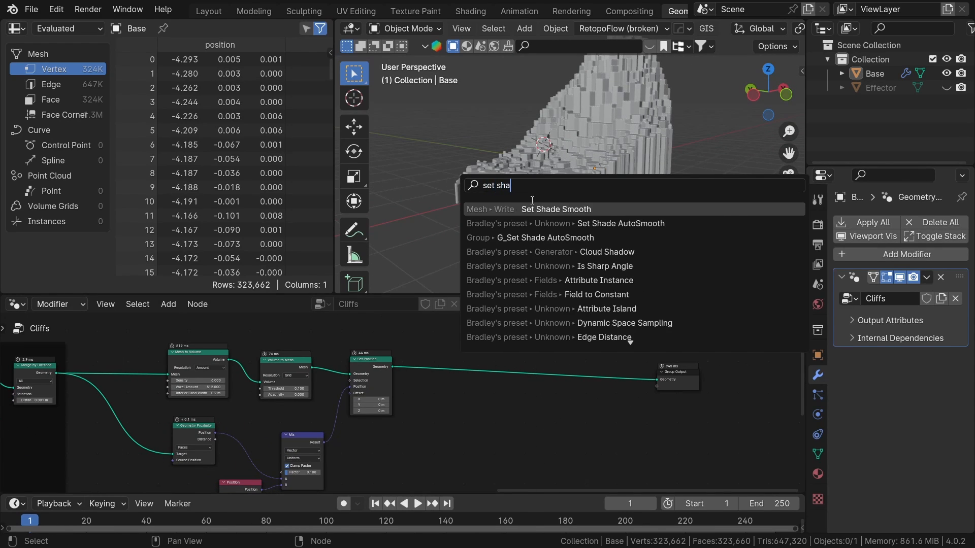
pyautogui.click(555, 209)
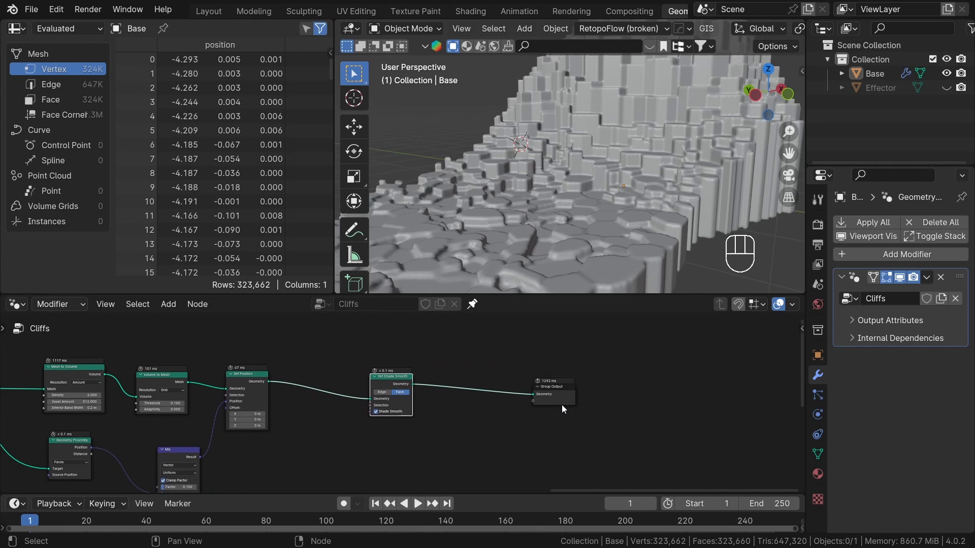
pyautogui.press('shift+d')
pyautogui.write('s')
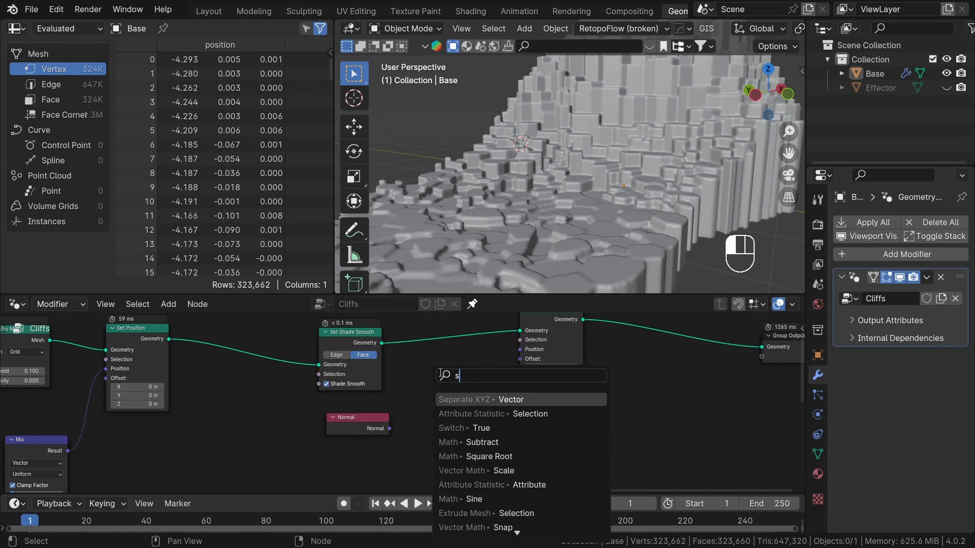
# Step: Scale the Normal with a Vector Math Scale node driven by a Noise Texture
pyautogui.write('ca')
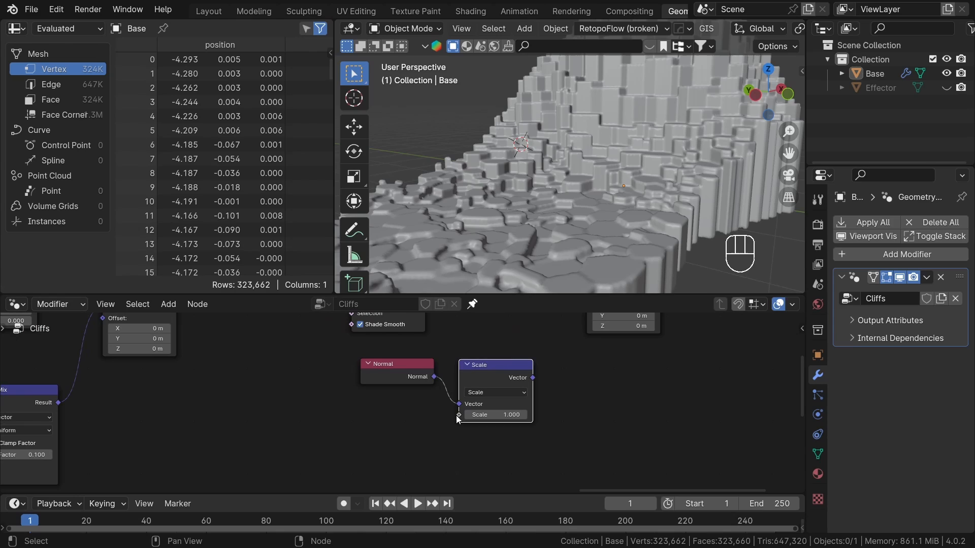
pyautogui.write('noise')
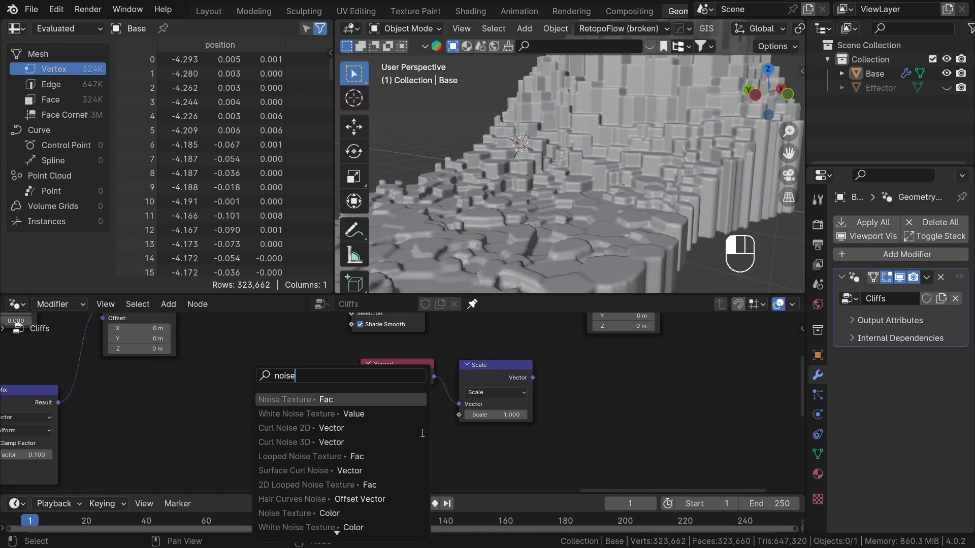
pyautogui.write('t')
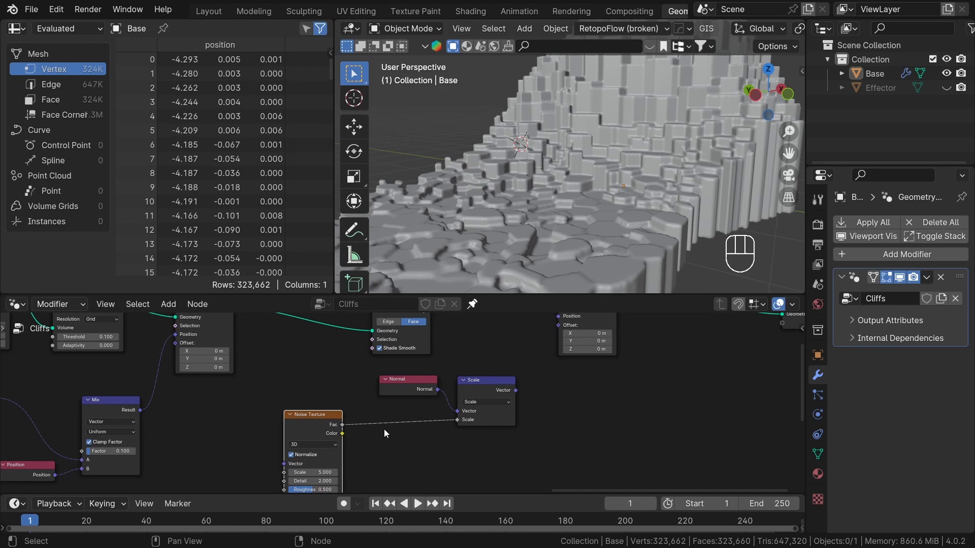
pyautogui.moveTo(408, 379); pyautogui.dragTo(304, 384)
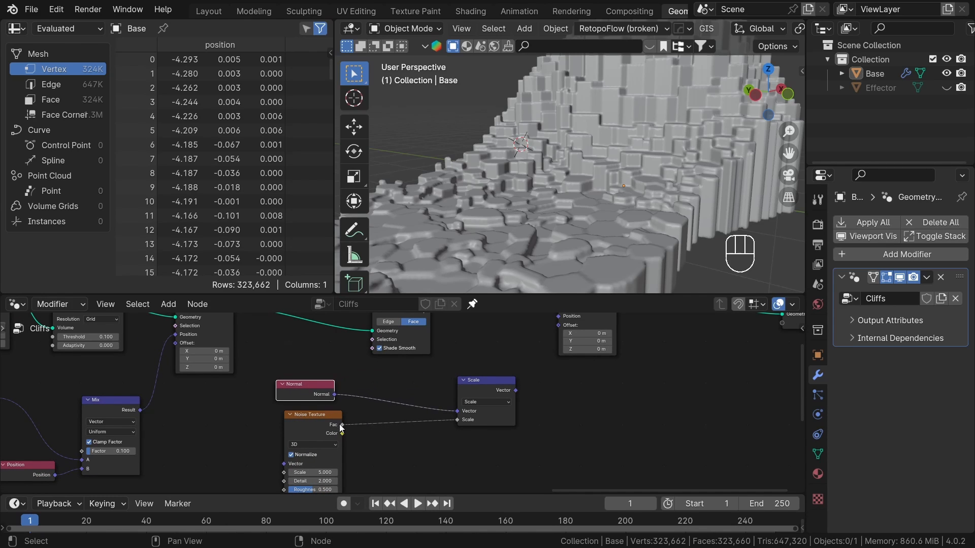
# Step: Remap the noise through Map Range (-0.5 to 0.5) into the Scale amount, adding a second Scale node
pyautogui.write('map r')
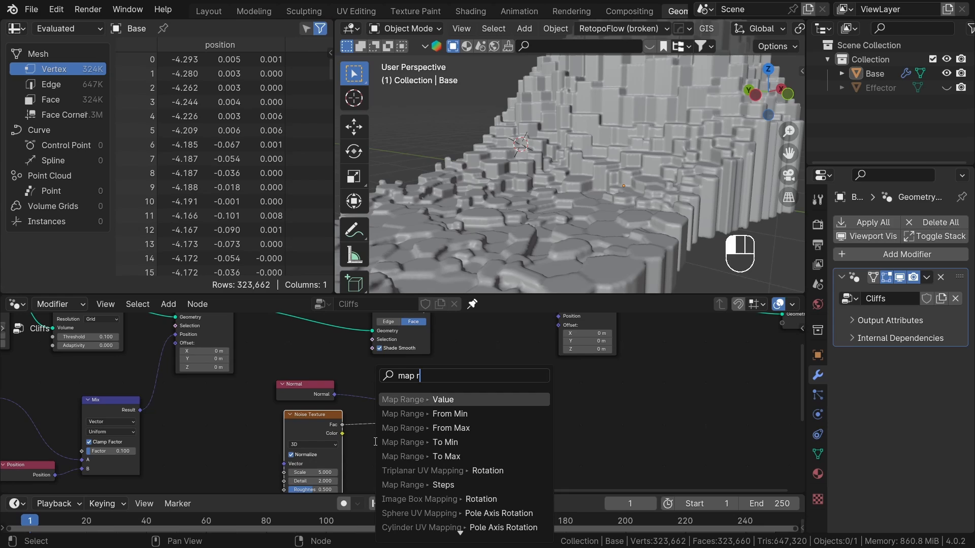
pyautogui.write('a')
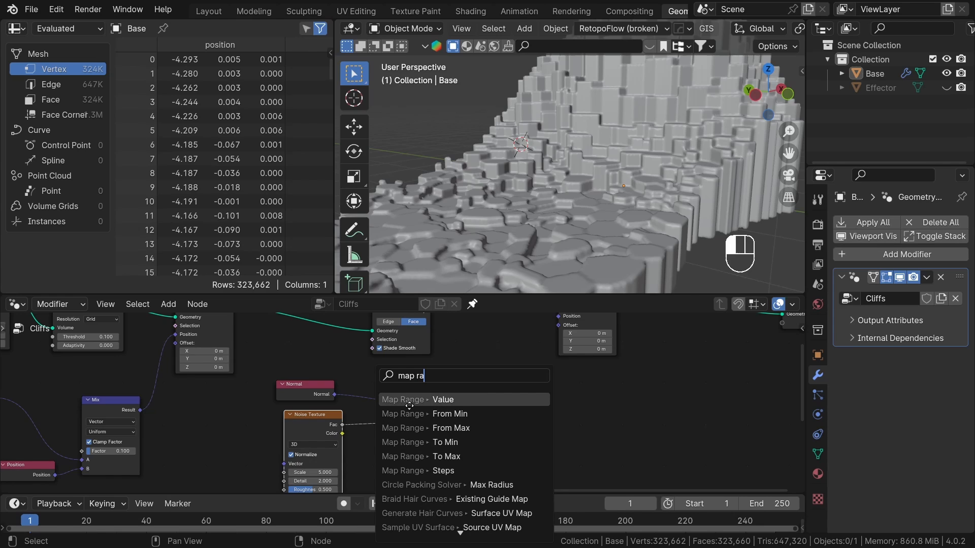
pyautogui.click(444, 399)
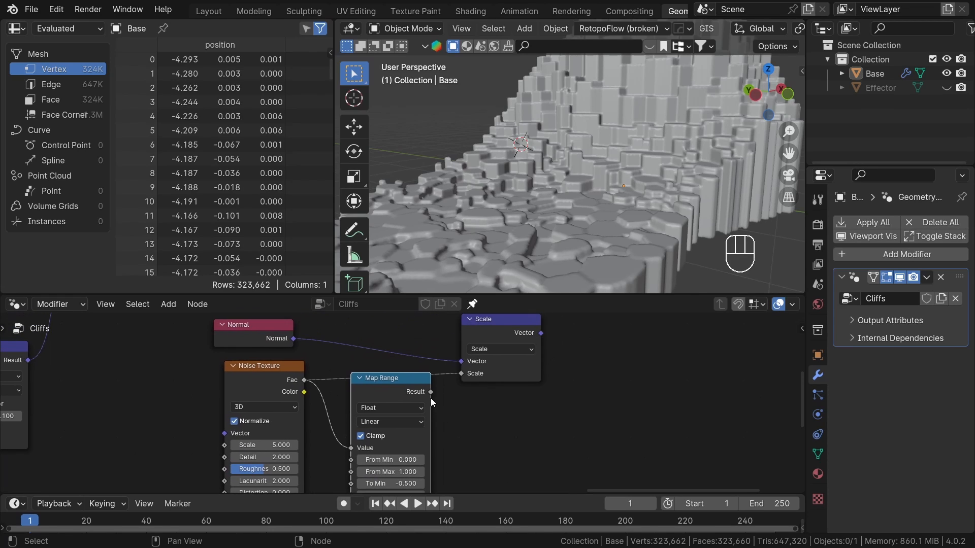
pyautogui.moveTo(429, 392); pyautogui.dragTo(509, 406)
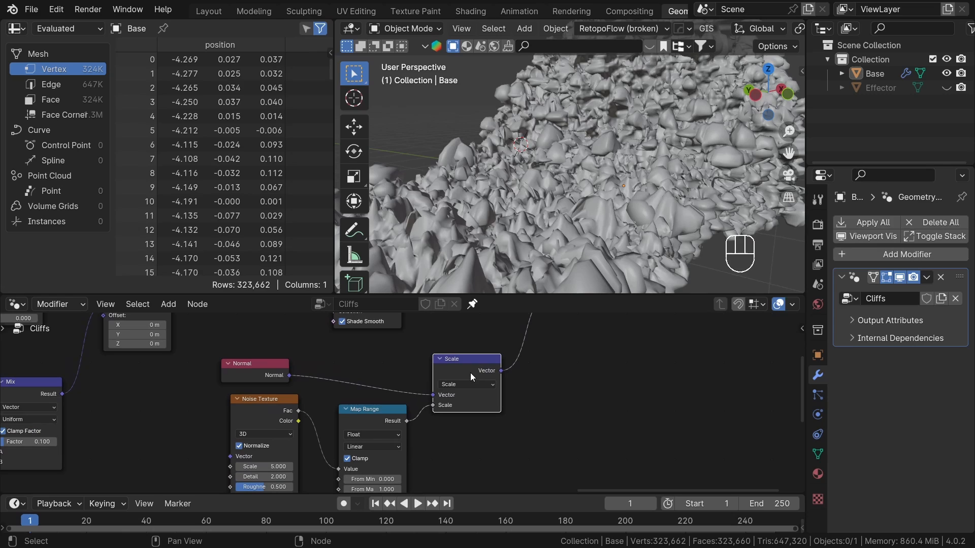
pyautogui.press('shift+d')
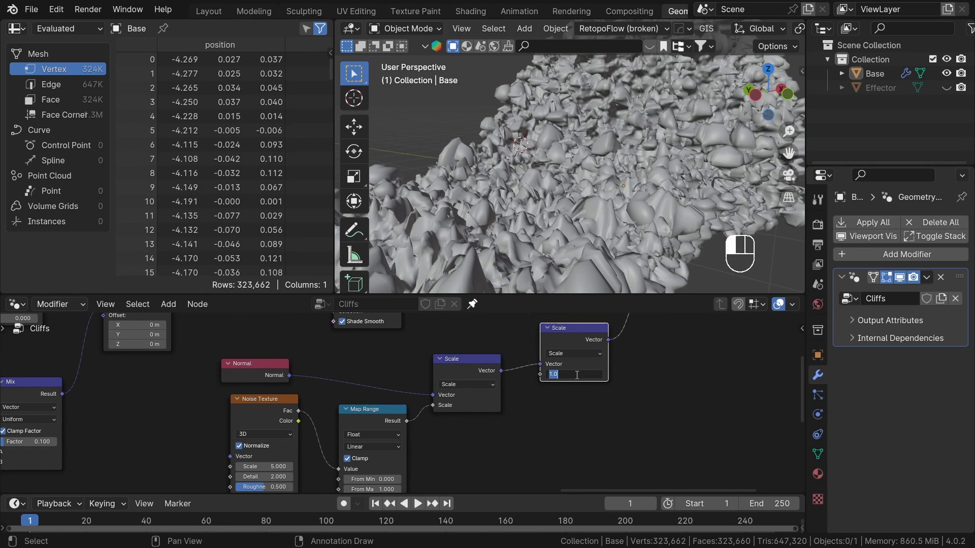
# Step: Set the second Scale node to 0.04 and duplicate the displacement nodes for another layer
pyautogui.write('0.040')
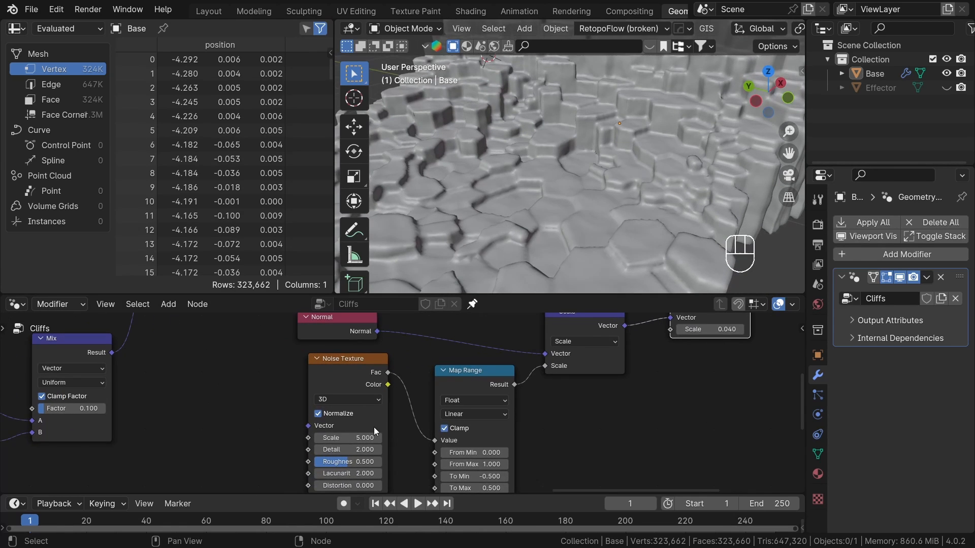
pyautogui.write('44')
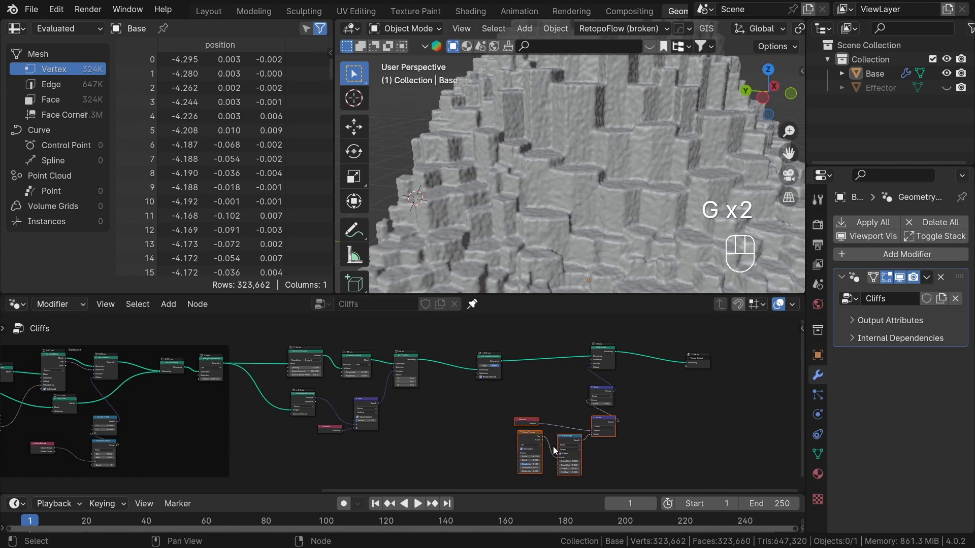
pyautogui.press('shift+d')
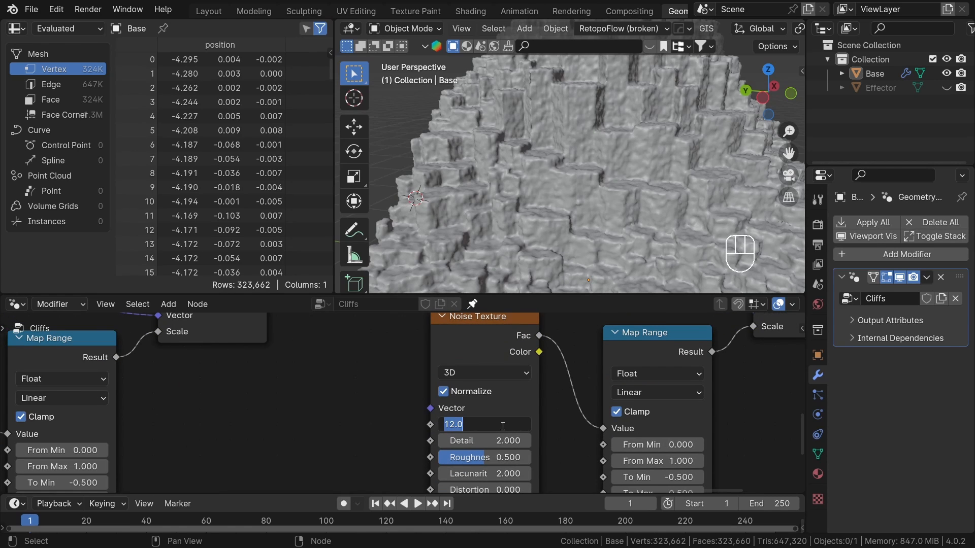
# Step: Give the duplicated noise layer scale 7 and add a third Set Position before the output
pyautogui.write('7')
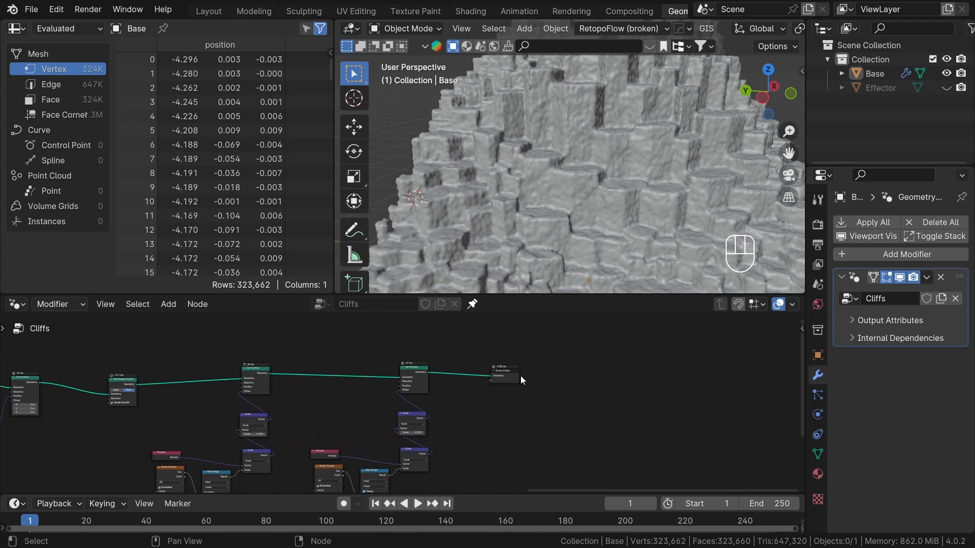
pyautogui.moveTo(504, 369); pyautogui.dragTo(683, 366)
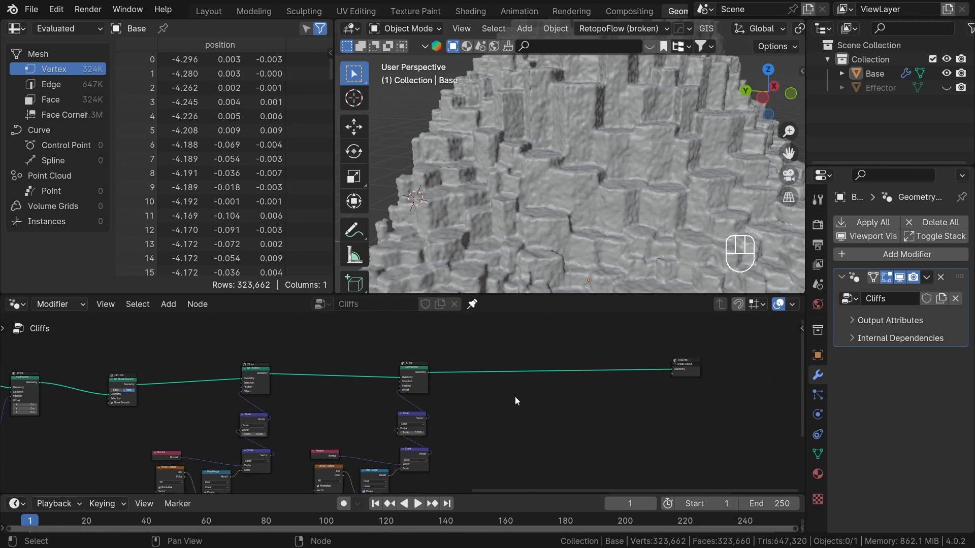
pyautogui.press('shift+d')
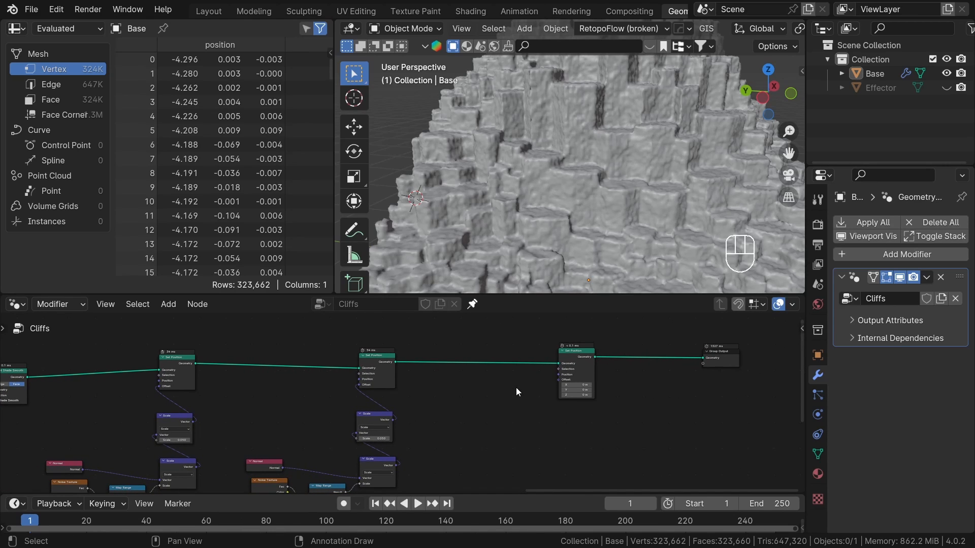
pyautogui.moveTo(574, 383)
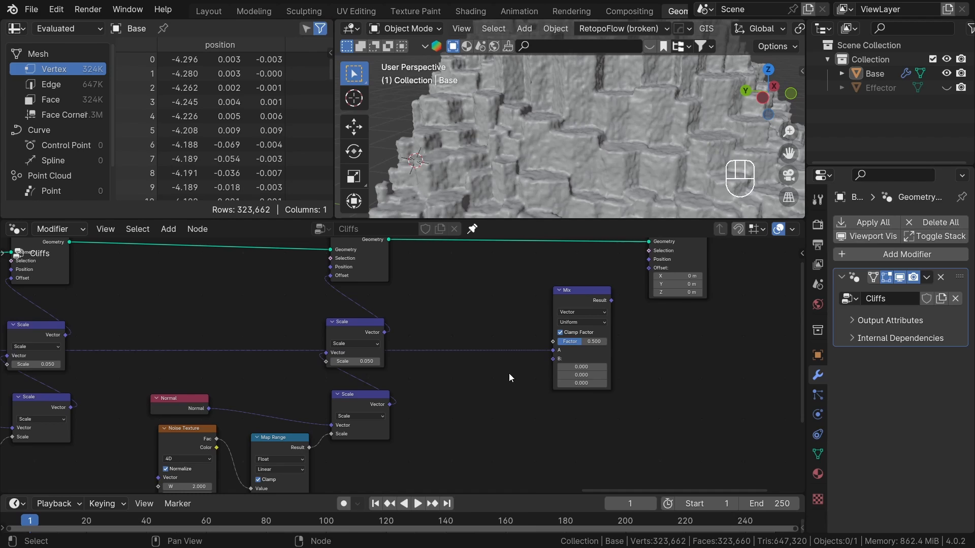
# Step: Add a Position input alongside the vector Mix and copied 4D Noise Texture
pyautogui.write('po')
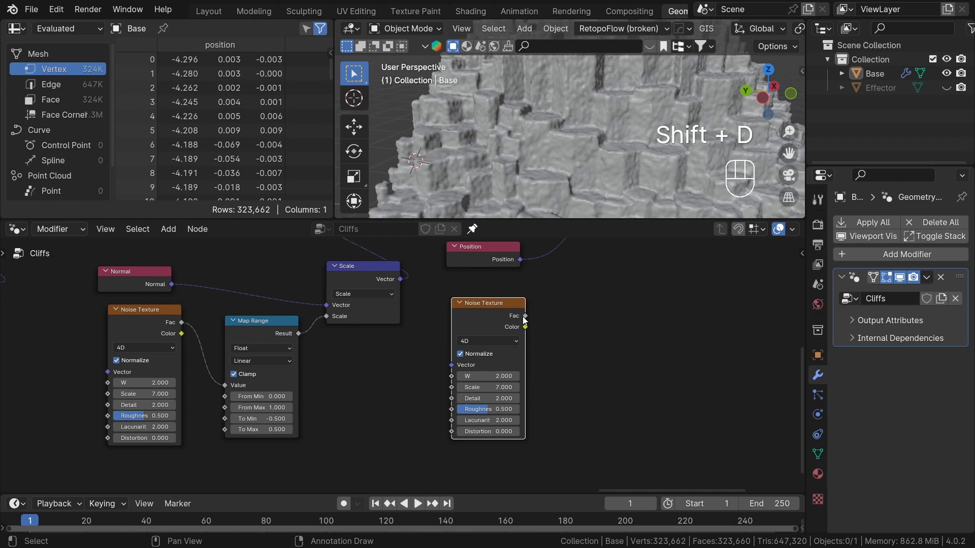
# Step: Shape the copied noise through a Color Ramp into the Mix factor
pyautogui.write('colorr')
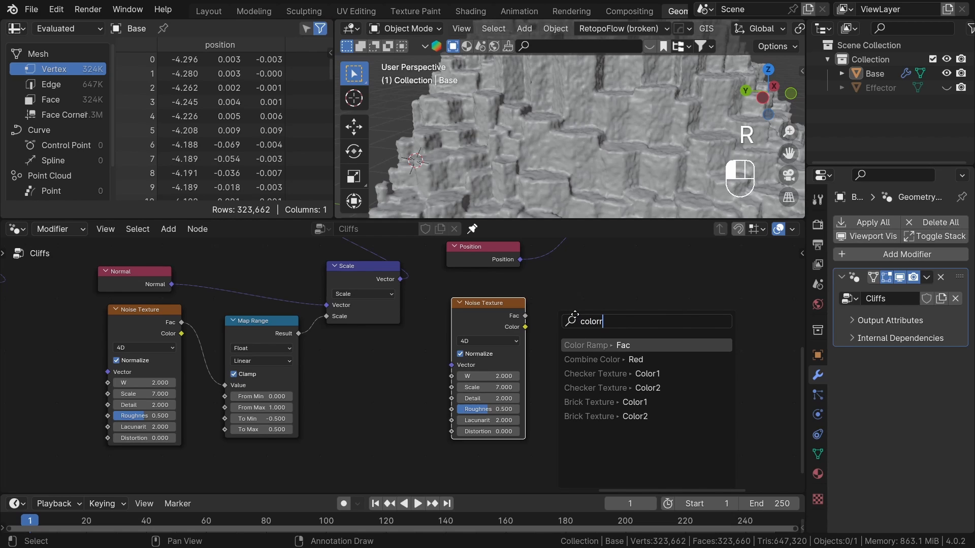
pyautogui.click(605, 345)
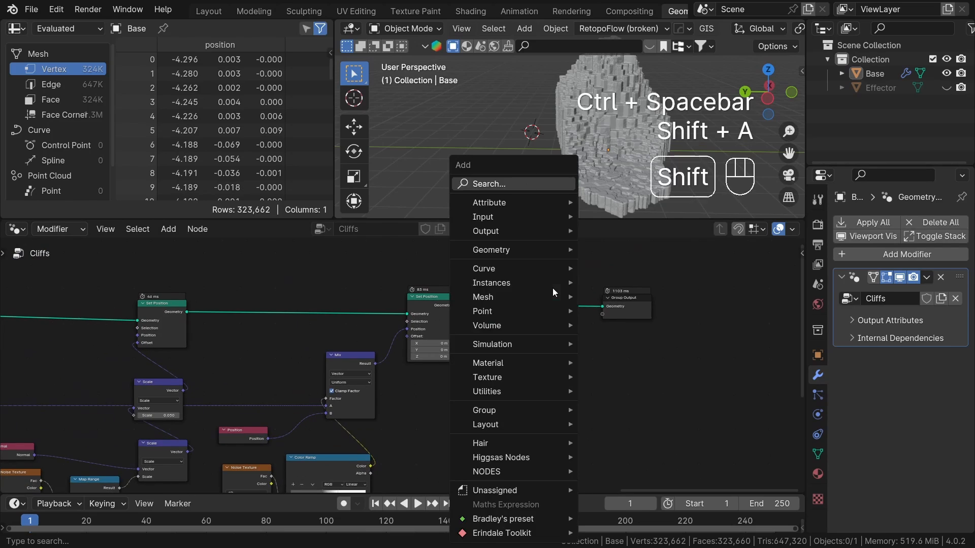
# Step: Insert a Set Material node before the Group Output and assign the cliff material
pyautogui.write('set m')
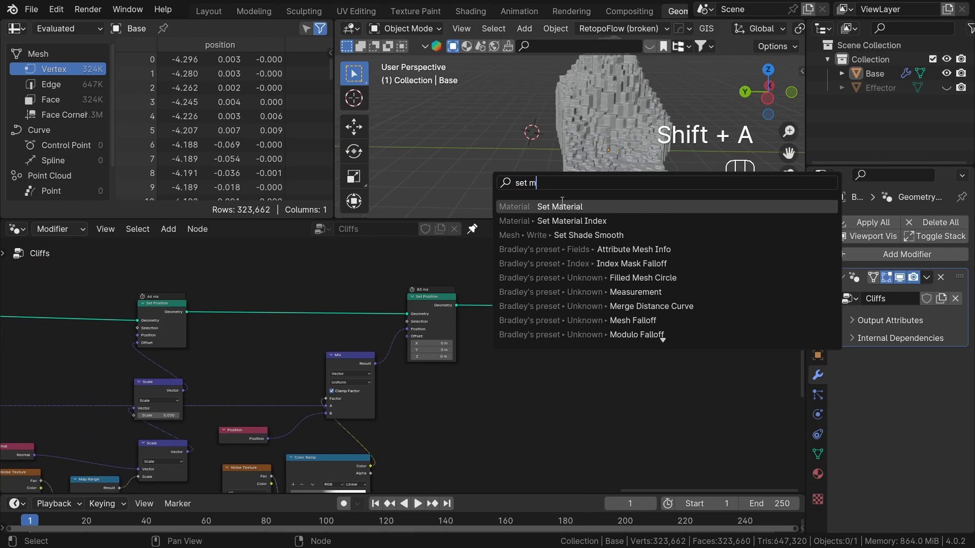
pyautogui.click(558, 206)
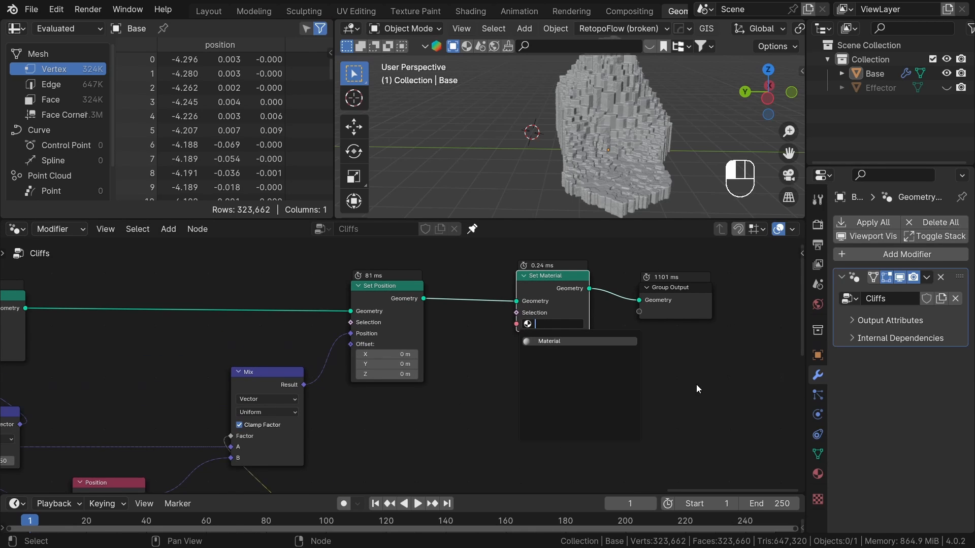
pyautogui.scroll(-3)
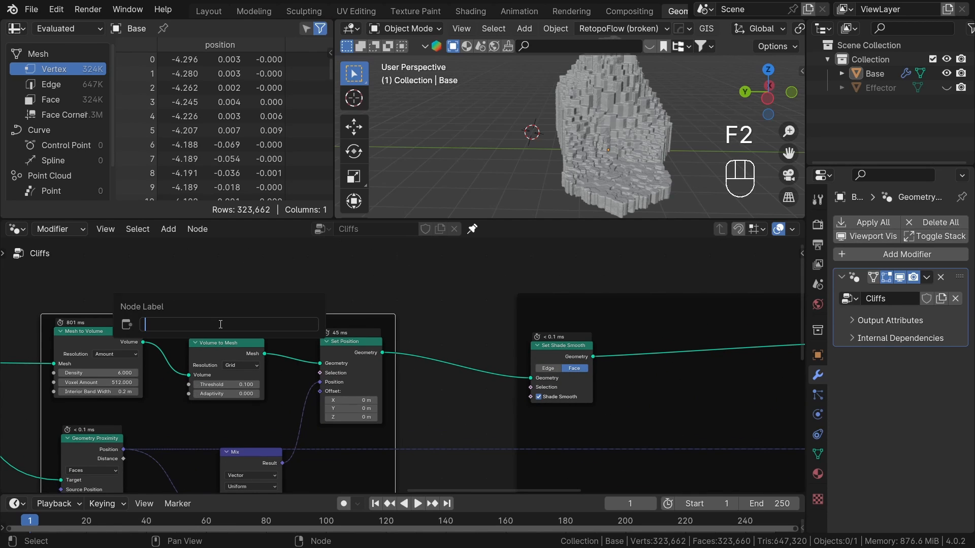
# Step: Name the frames 'Remesh' and the displacement group, then maximize the 3D view on the finished cliffs
pyautogui.write('Remesh')
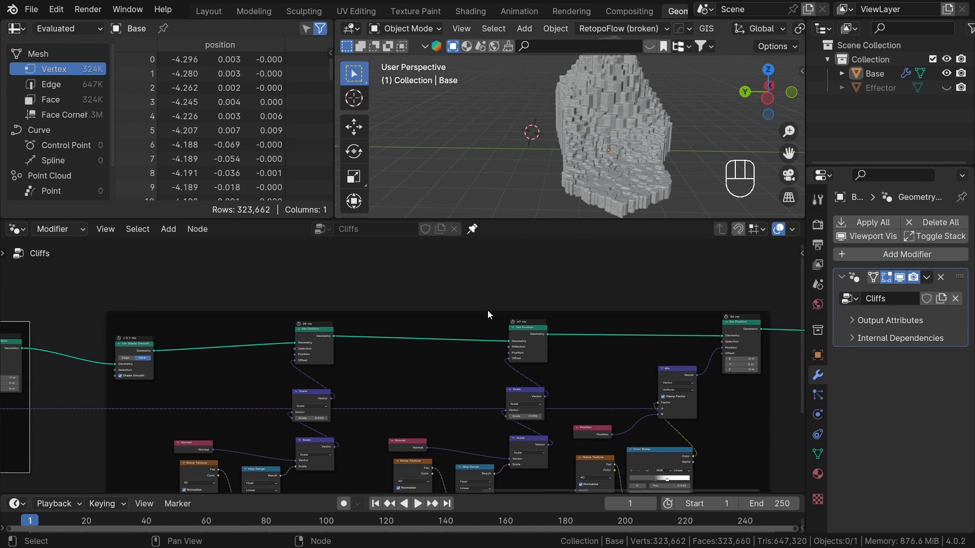
pyautogui.press('f2')
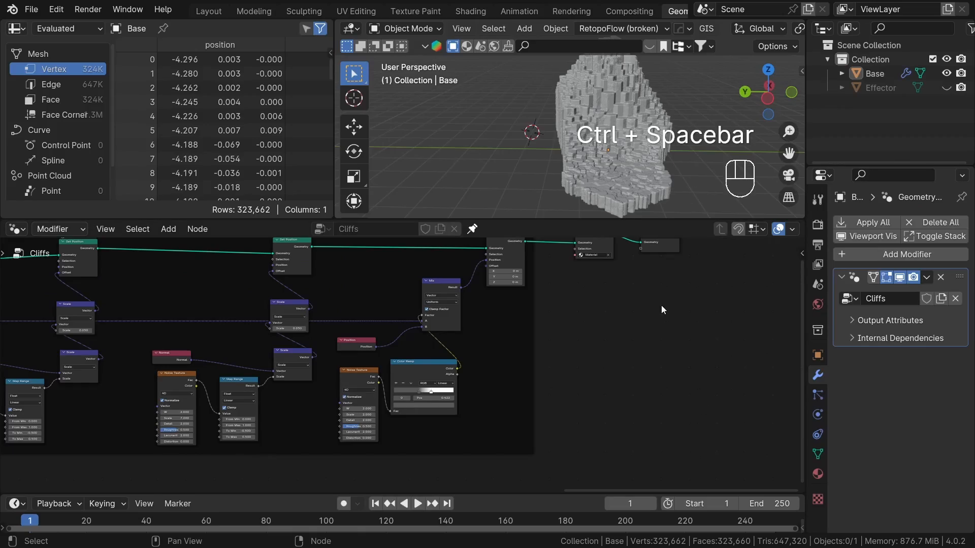
pyautogui.press('ctrl+space')
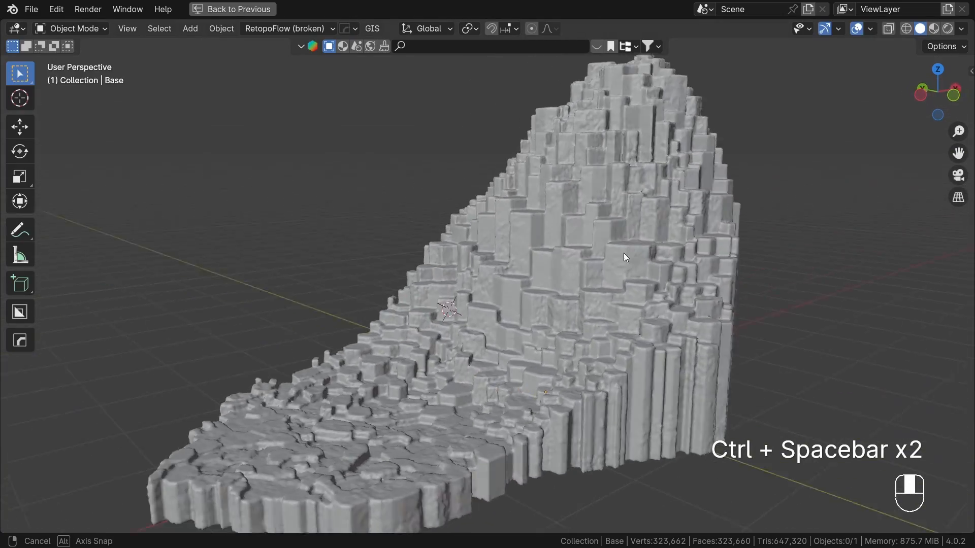